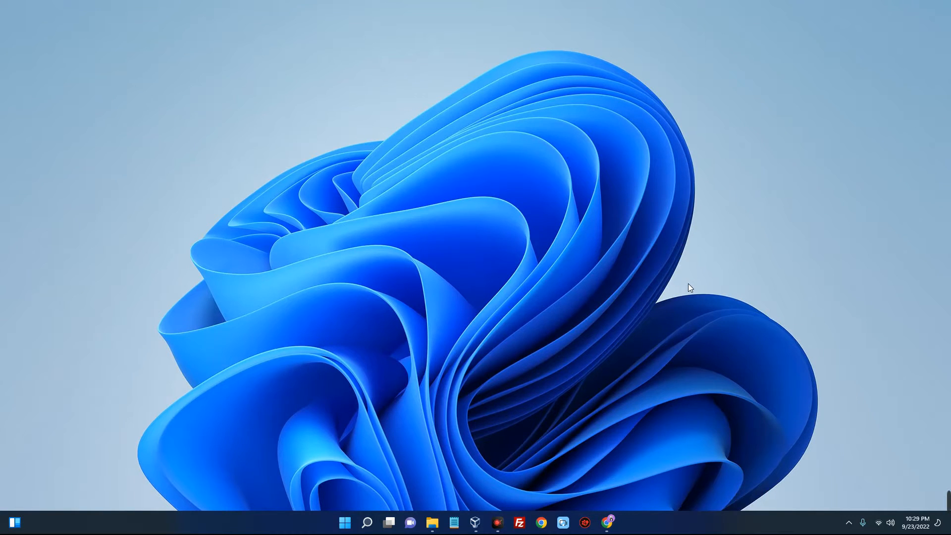
mouse_move(478, 474)
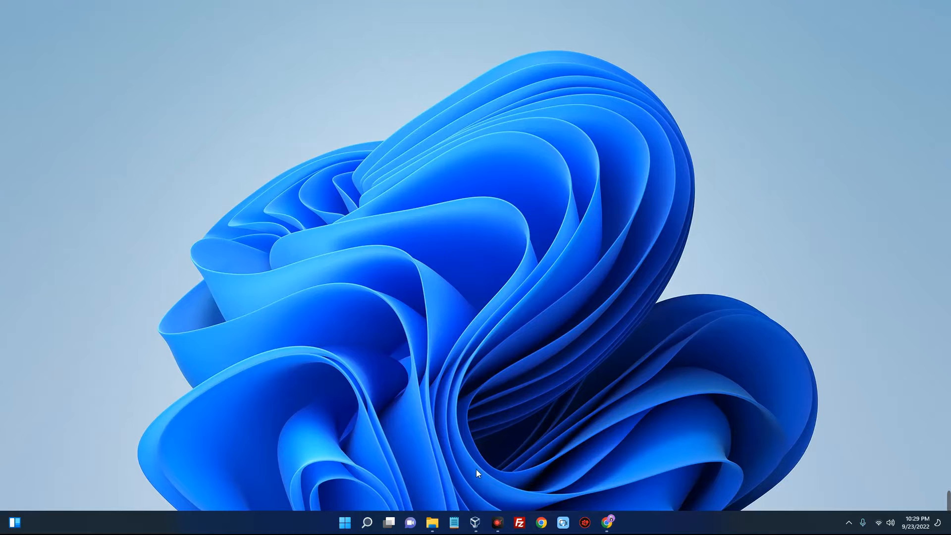
Step: Launch VirtualBox Manager, check the Tails OS machine's details, and return to the Tools welcome view
click(475, 522)
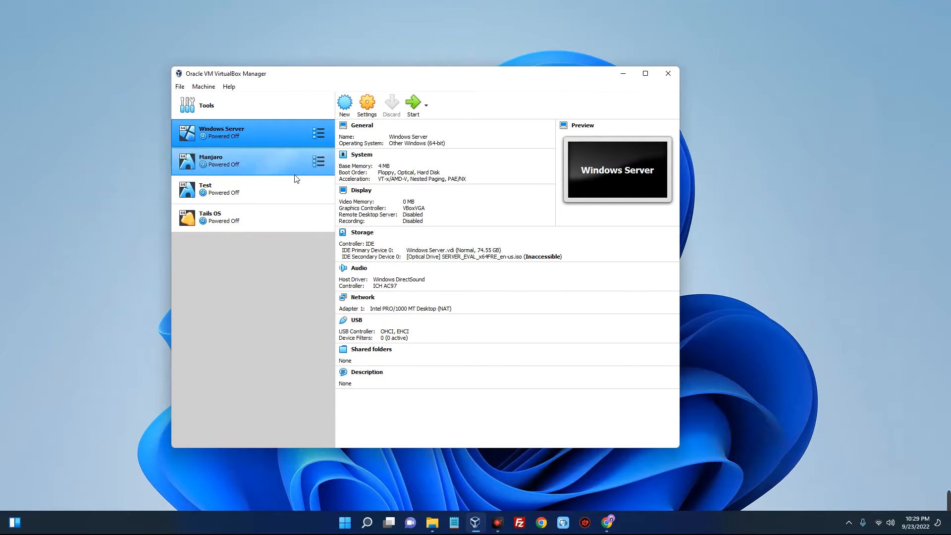
click(243, 161)
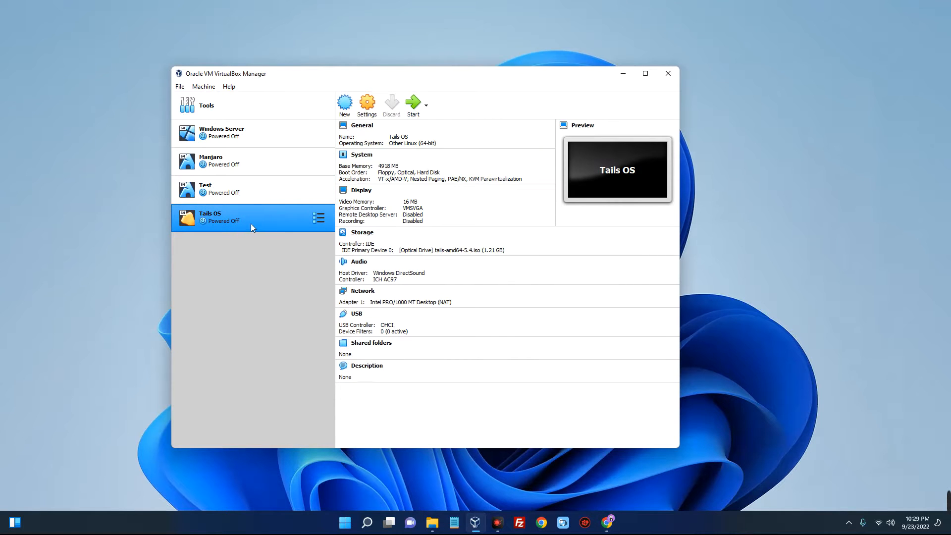
click(206, 105)
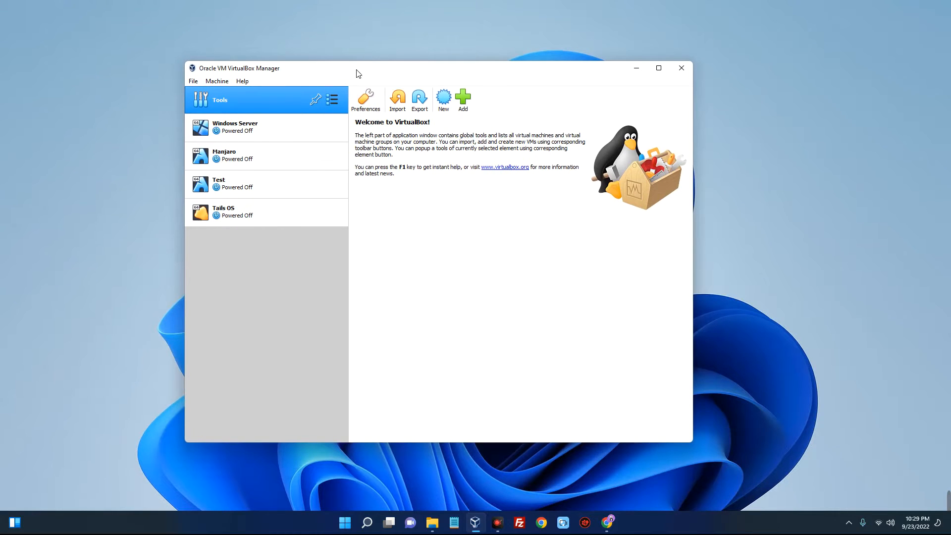
mouse_move(368, 71)
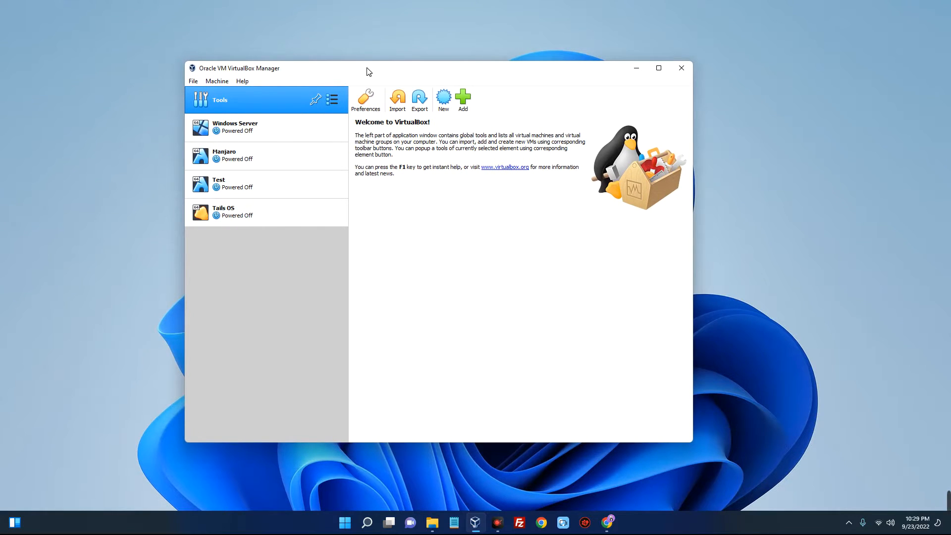
mouse_move(599, 91)
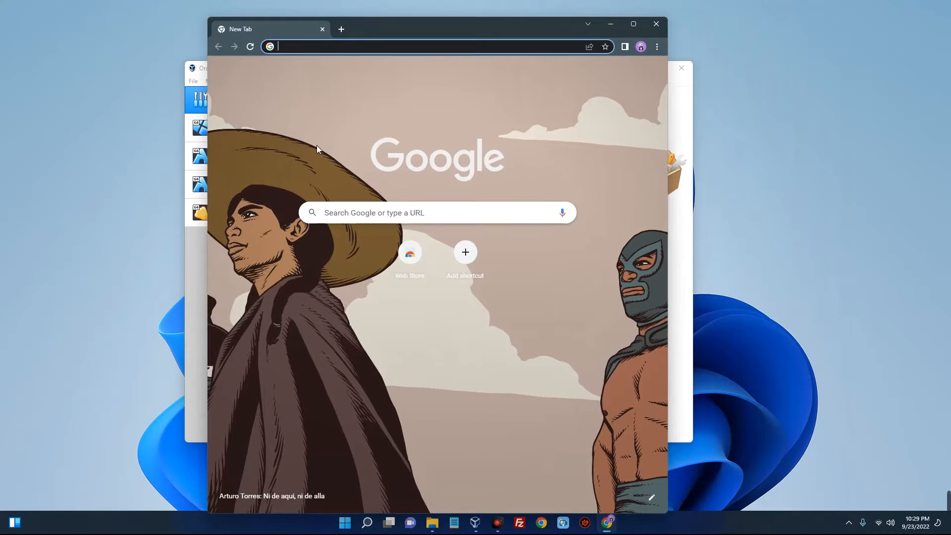
Step: Search Google for 'virtualbox' and open the official virtualbox.org site
text(virtualbox&oq=virtualbox&aqs=chrome.0.69i59j69i60l3.2448j0j7&sourcei...)
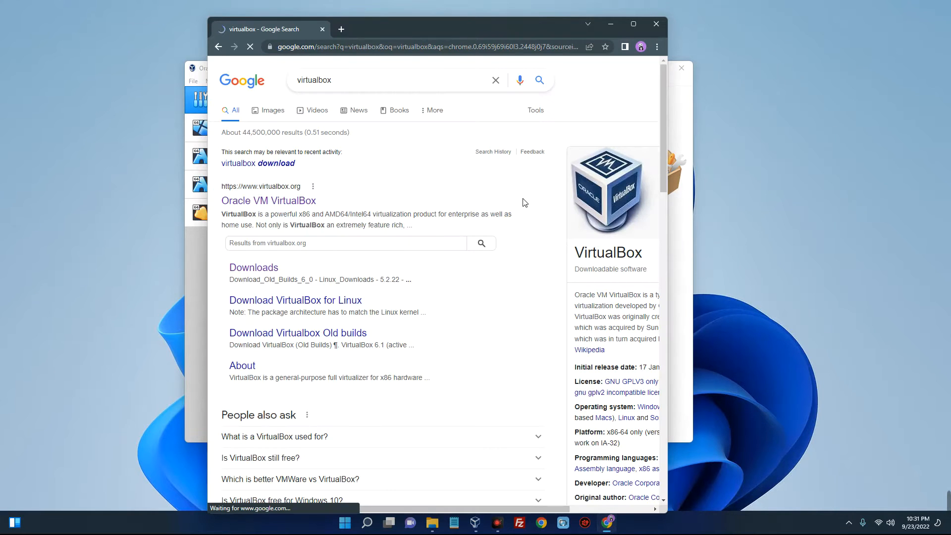
mouse_move(269, 200)
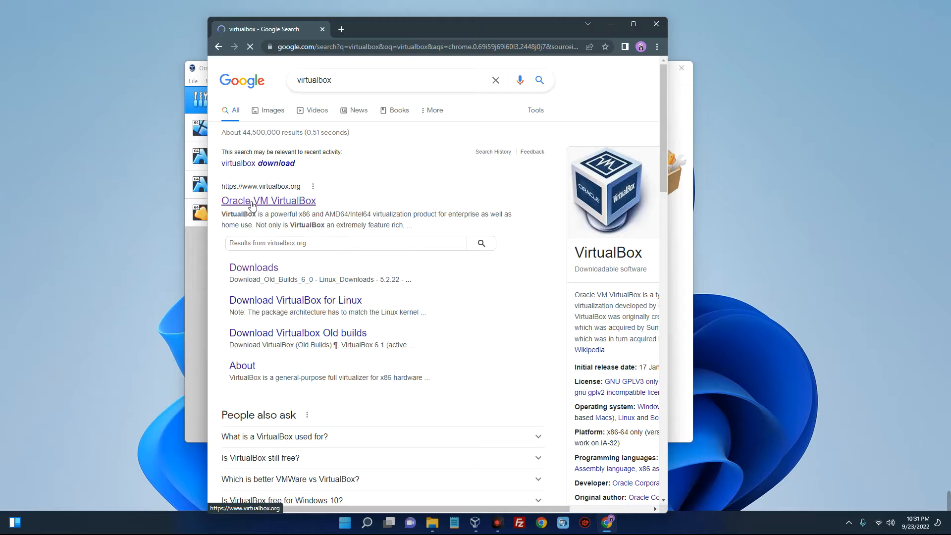
click(269, 201)
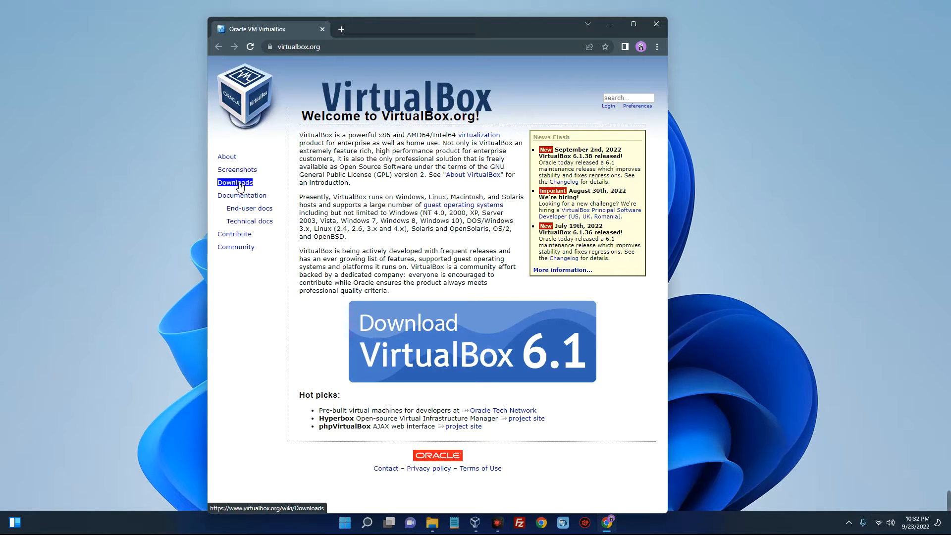
Step: From the Downloads page fetch the 6.1.38 Windows hosts installer and all-platforms SDK, then clear the download bar
click(235, 182)
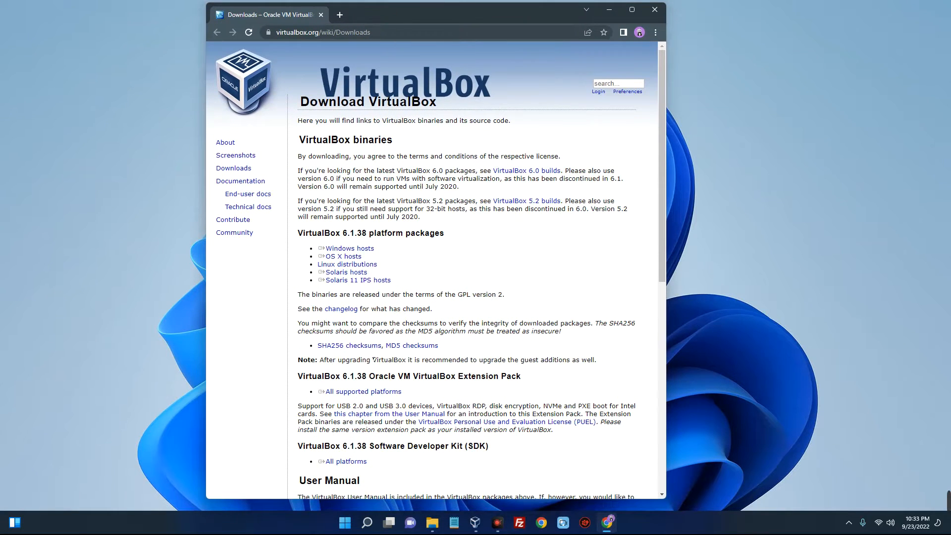
double_click(348, 248)
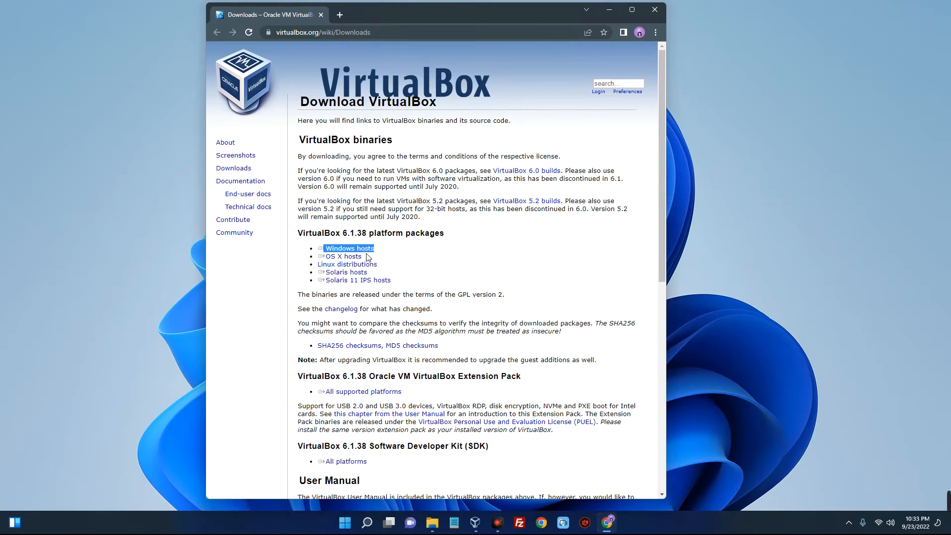
mouse_move(346, 272)
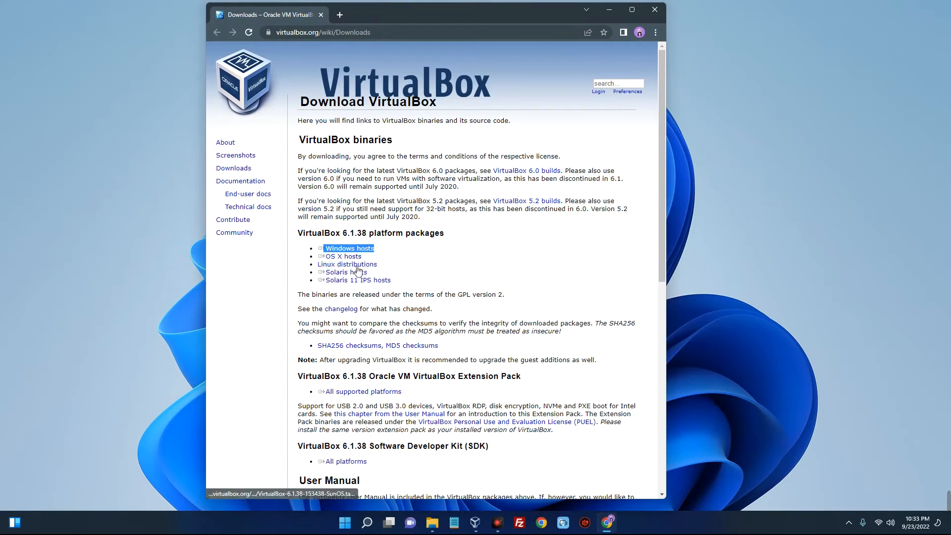
click(350, 248)
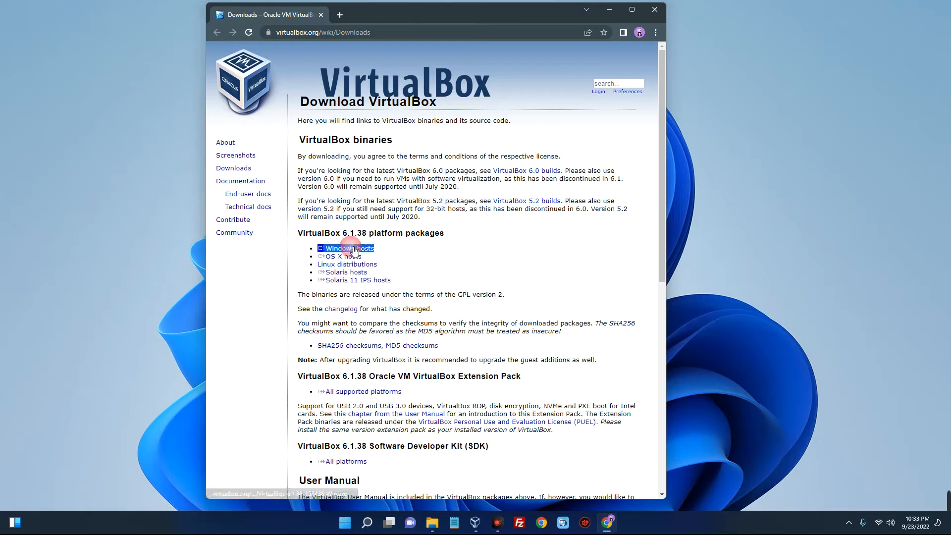
click(350, 248)
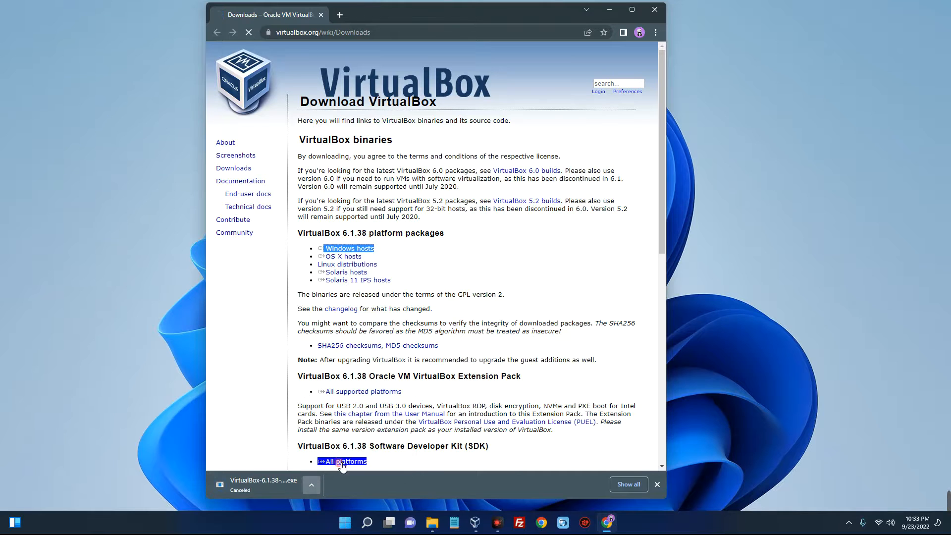
click(347, 462)
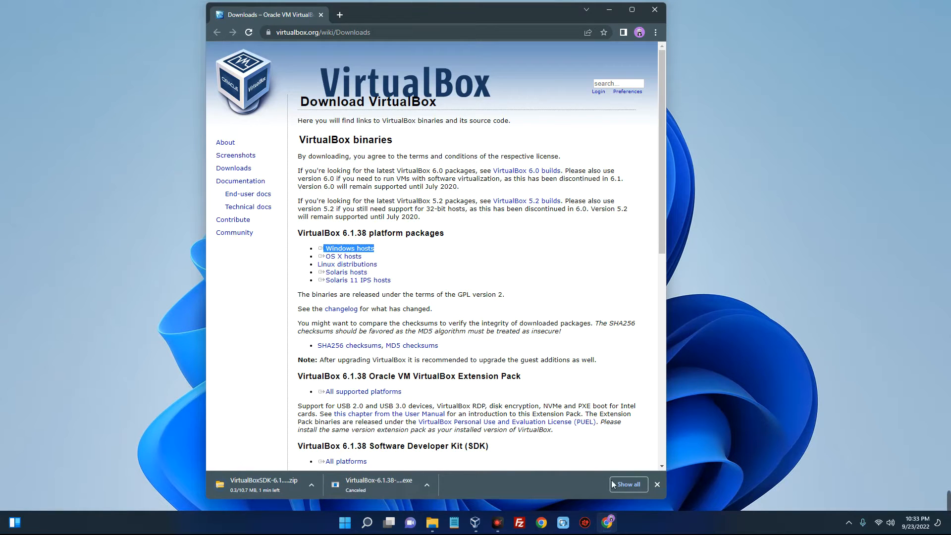
click(656, 484)
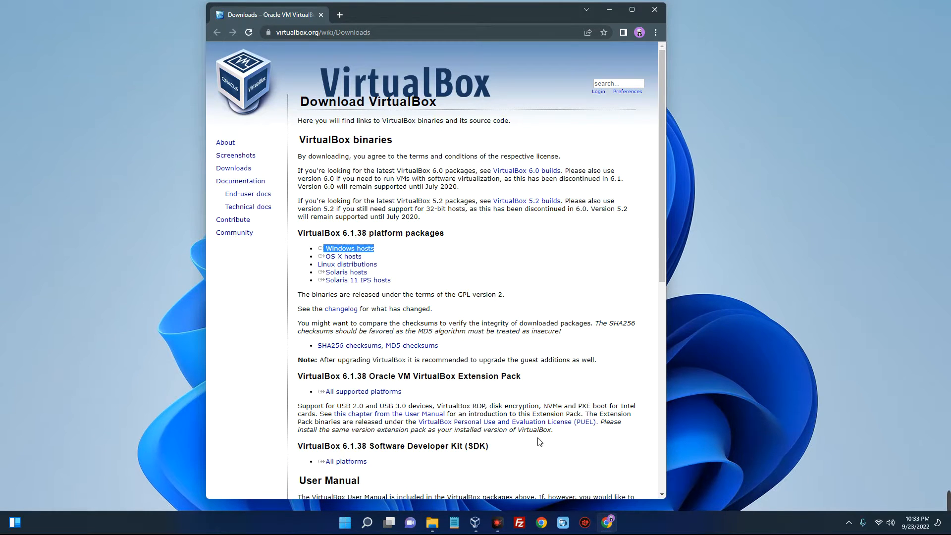
mouse_move(412, 294)
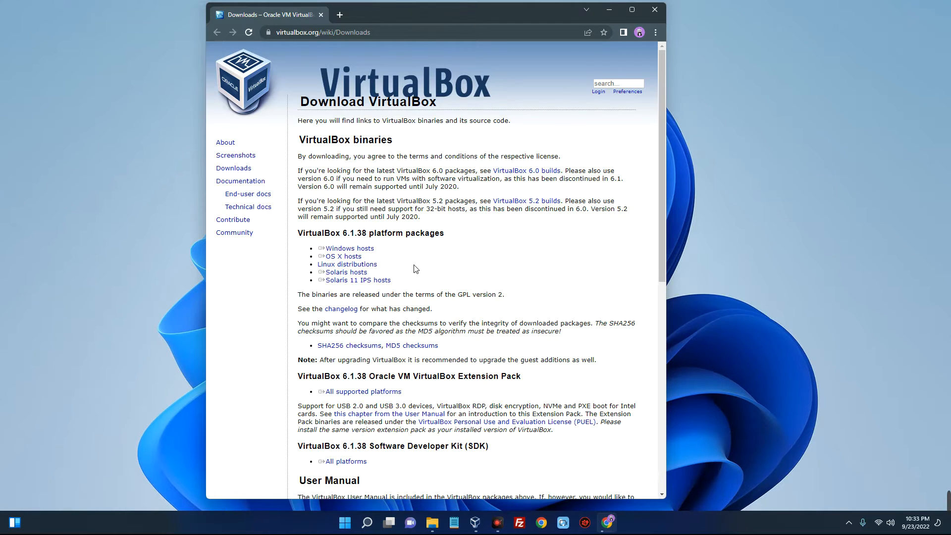
mouse_move(414, 261)
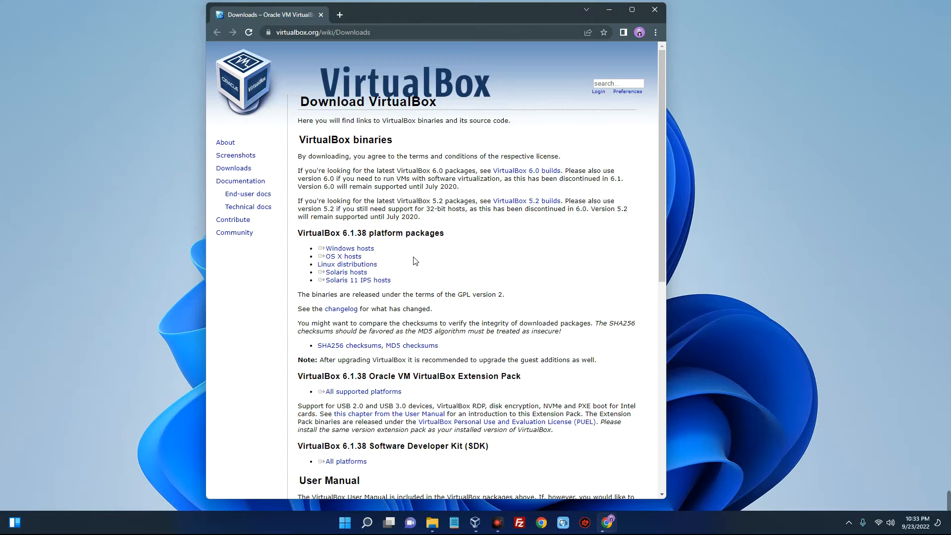
mouse_move(569, 147)
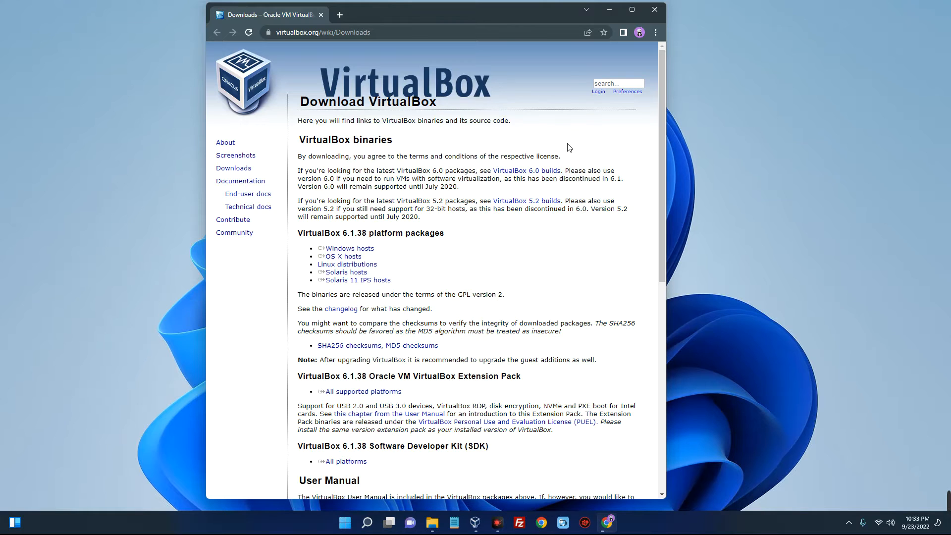
mouse_move(409, 242)
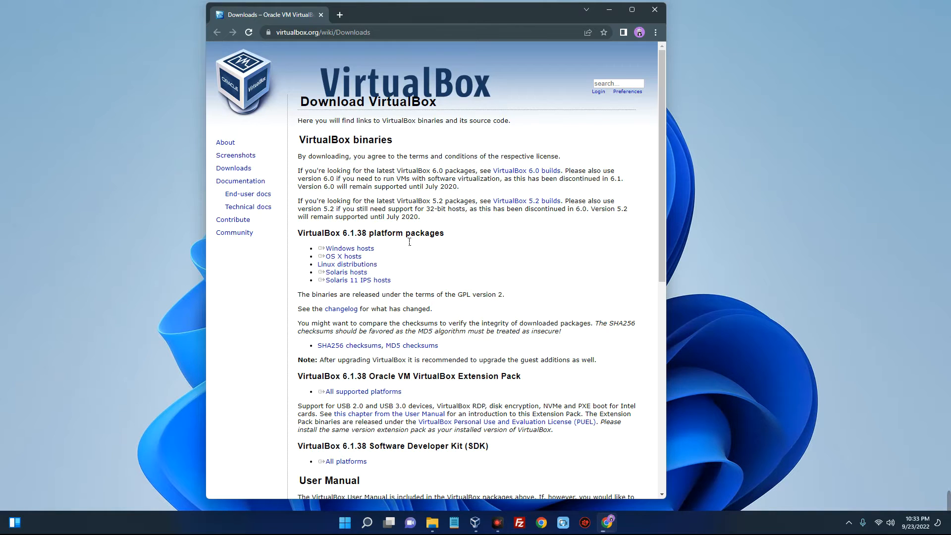
mouse_move(545, 65)
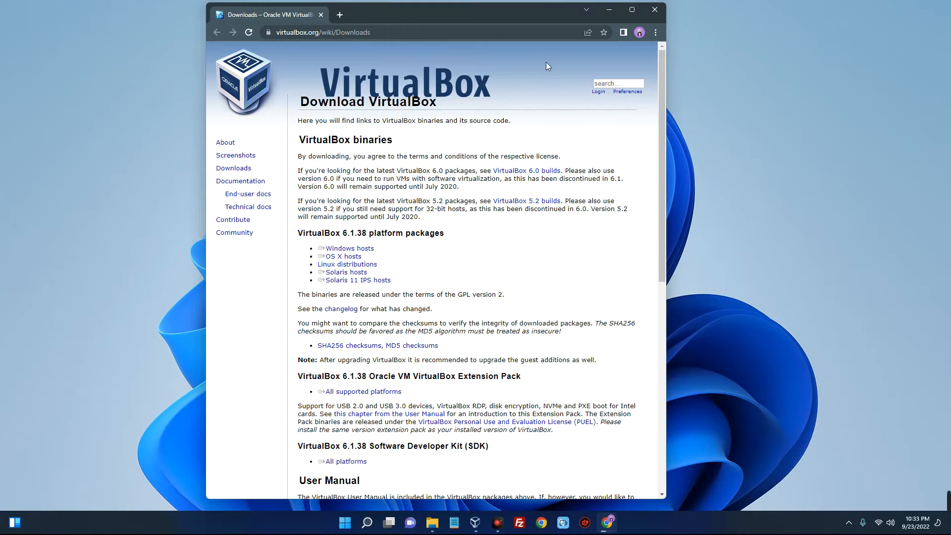
mouse_move(346, 50)
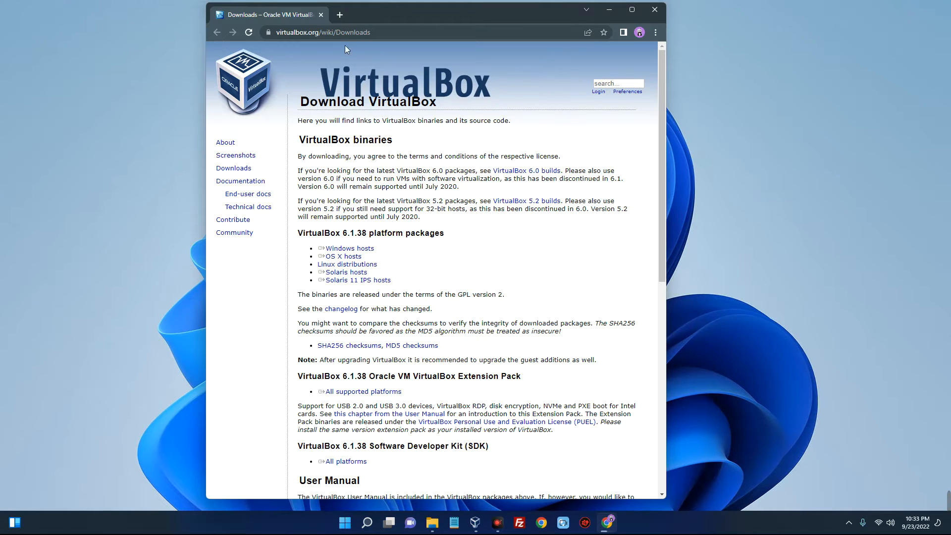
click(339, 14)
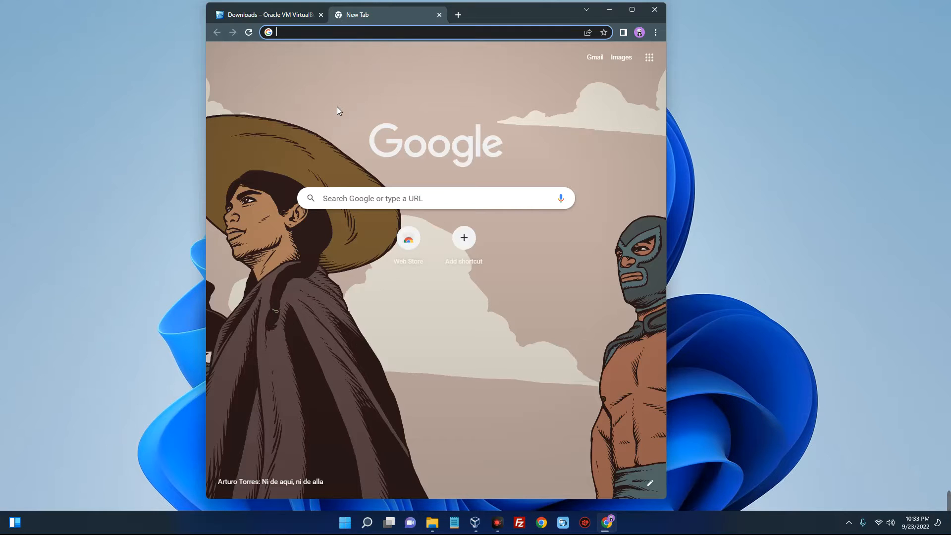
Step: Search Google for 'zorin os' and open the official zorin.com overview page
text(zorin os)
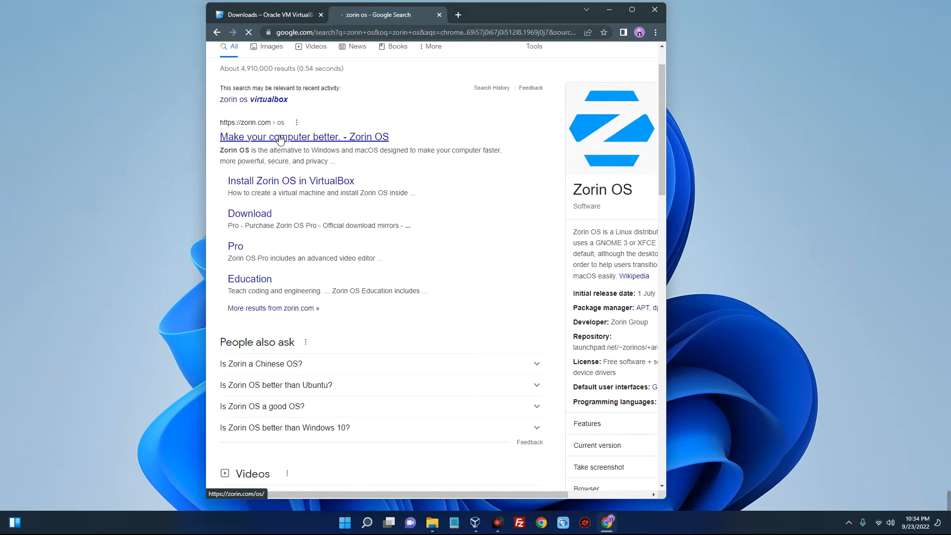
scroll(up, 3)
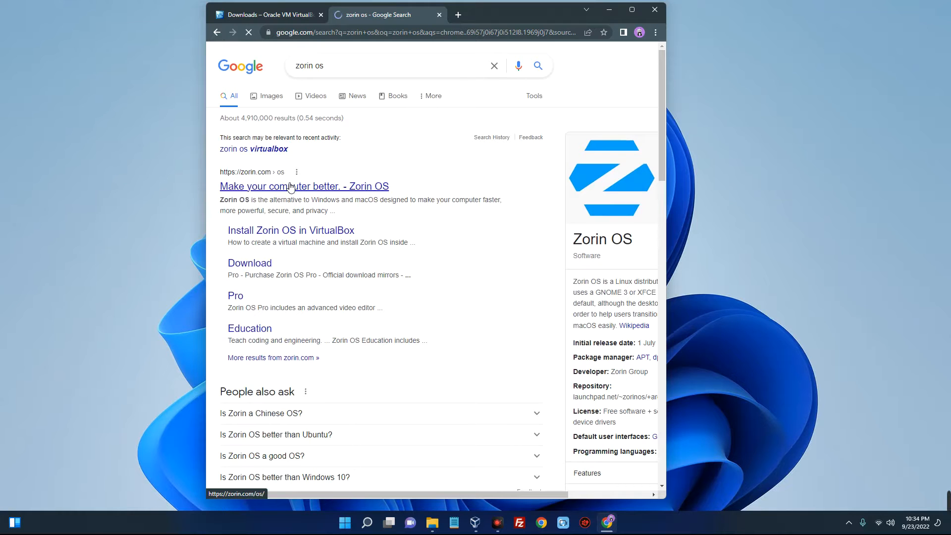
click(304, 186)
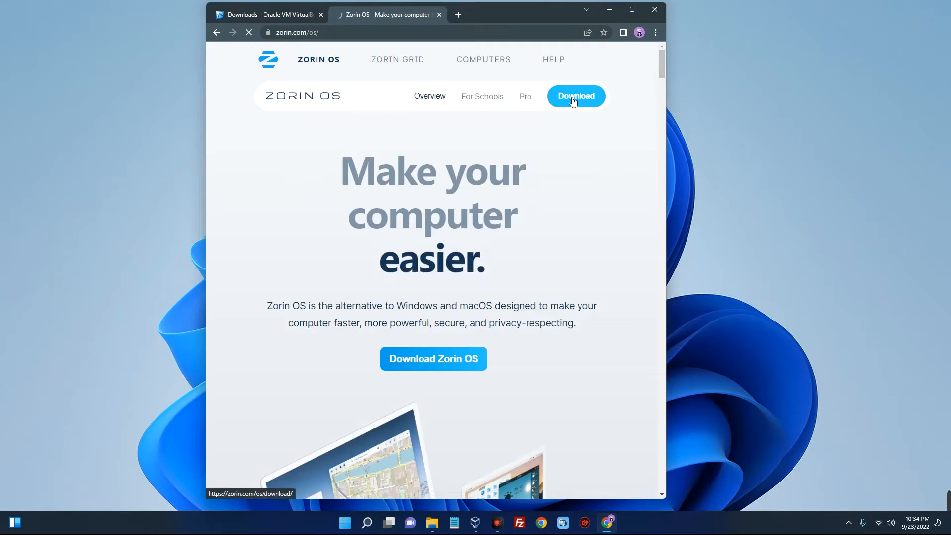
Step: Go to the Zorin OS download page and scroll past the 16.1 Pro edition to Core's free download
click(575, 96)
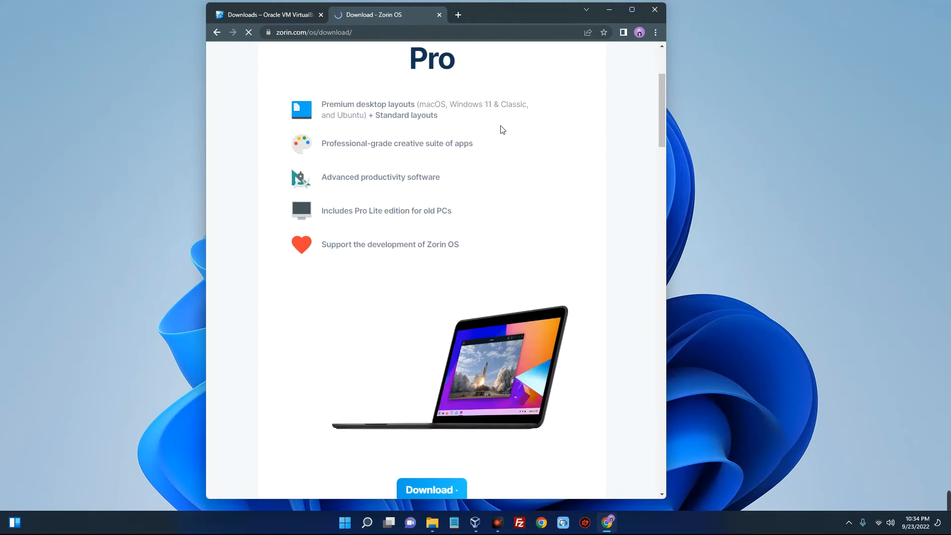
scroll(up, 3)
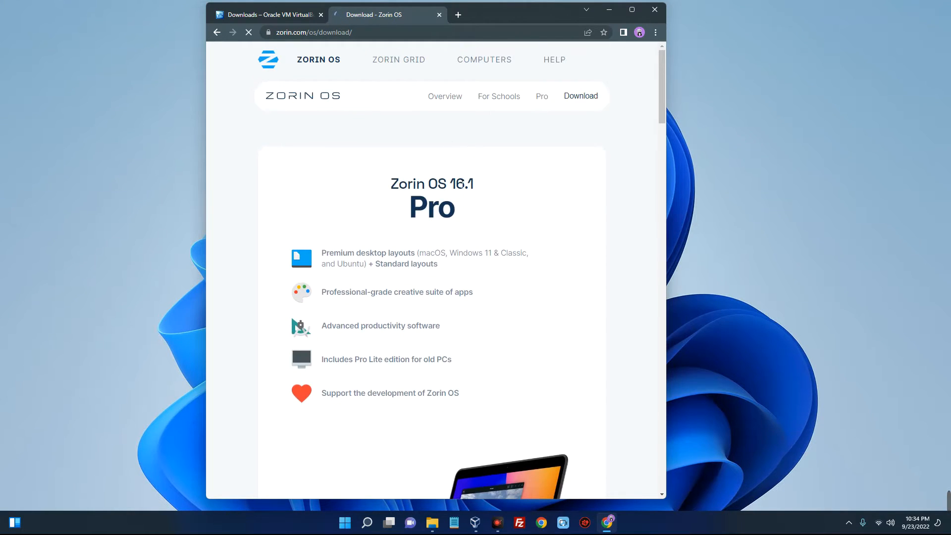
scroll(down, 3)
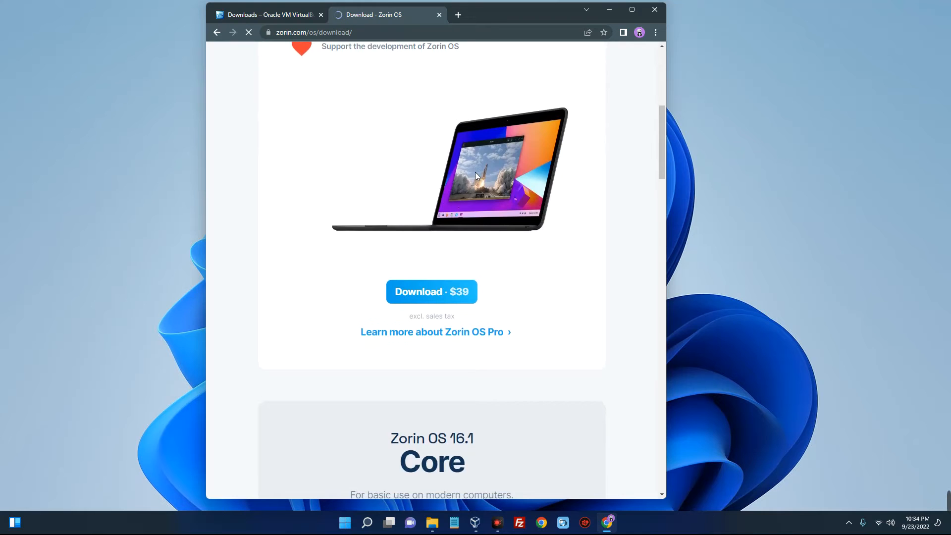
scroll(down, 3)
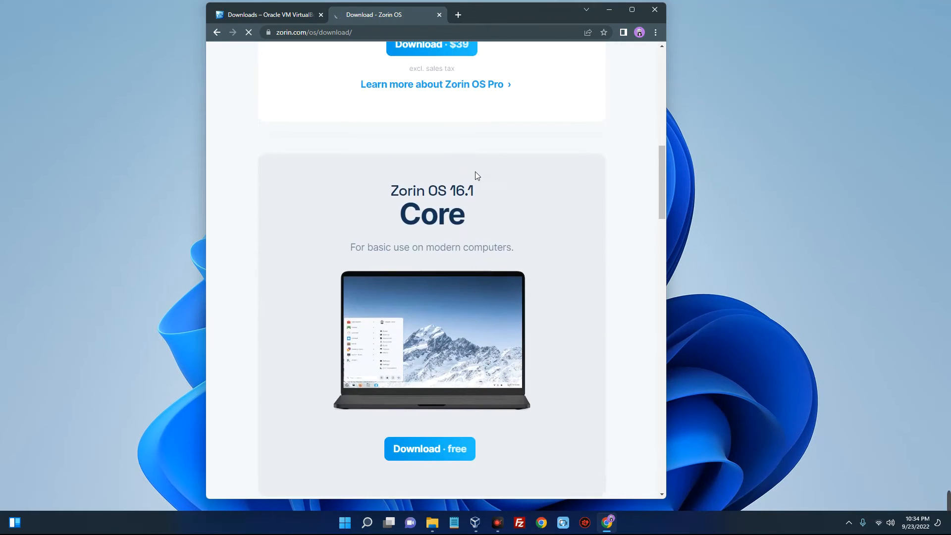
scroll(down, 3)
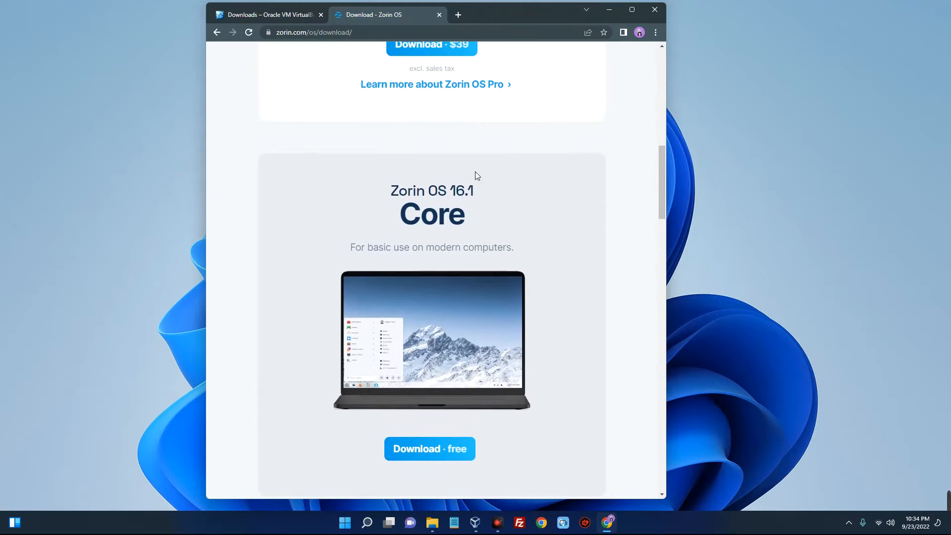
scroll(up, 3)
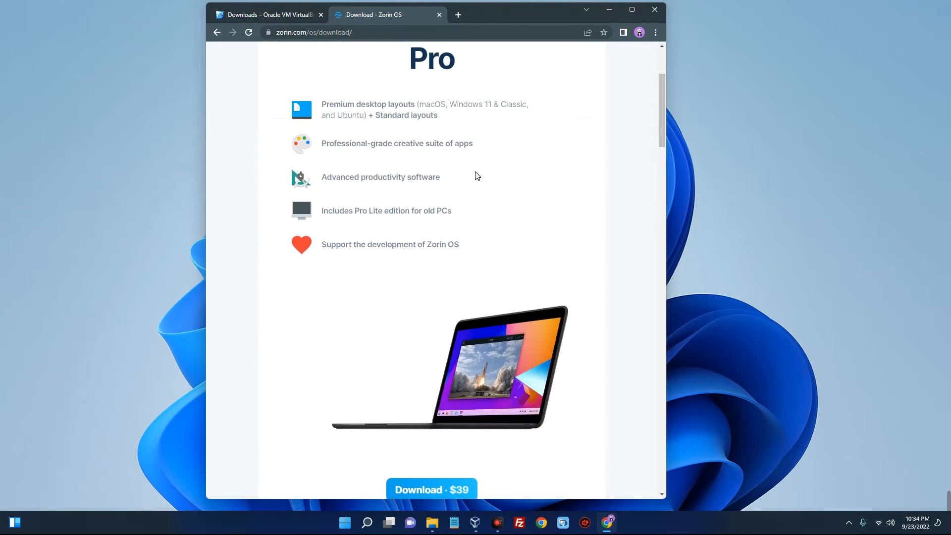
scroll(down, 3)
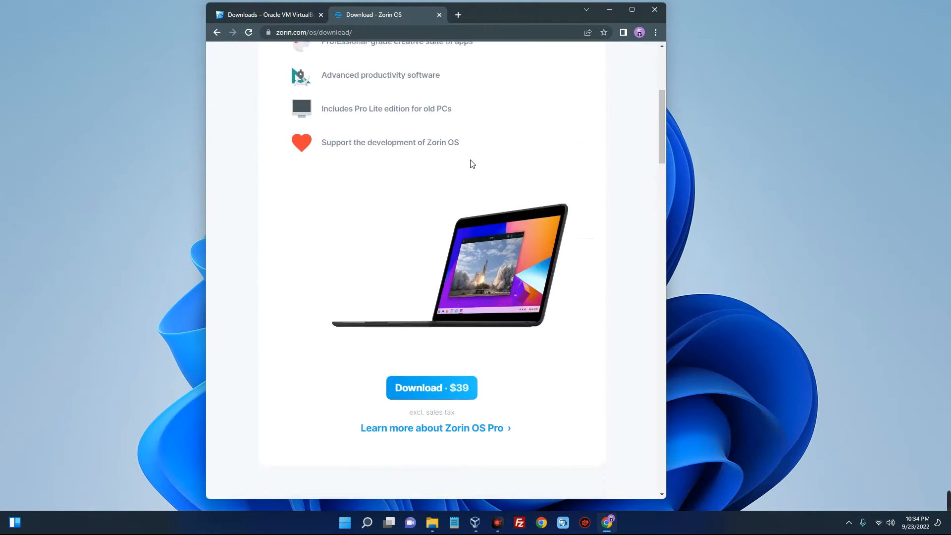
scroll(down, 3)
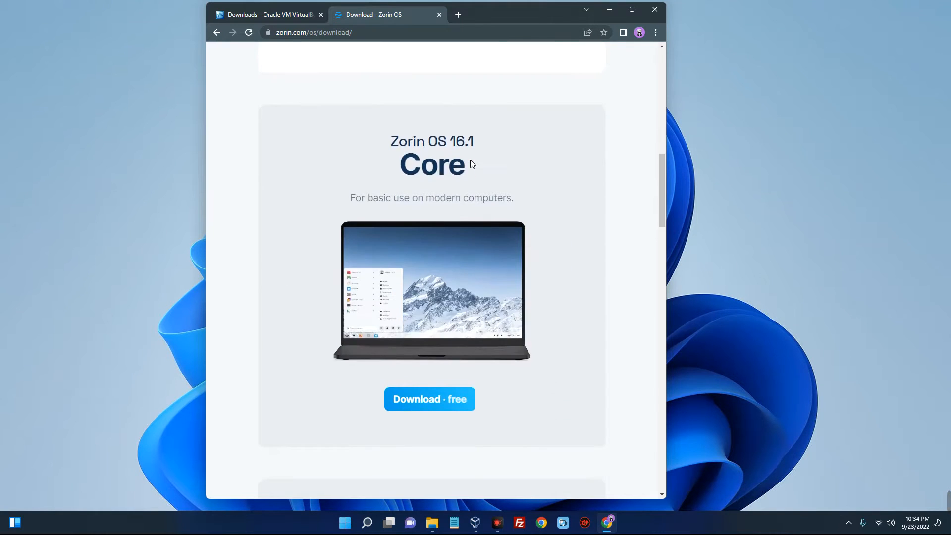
scroll(down, 3)
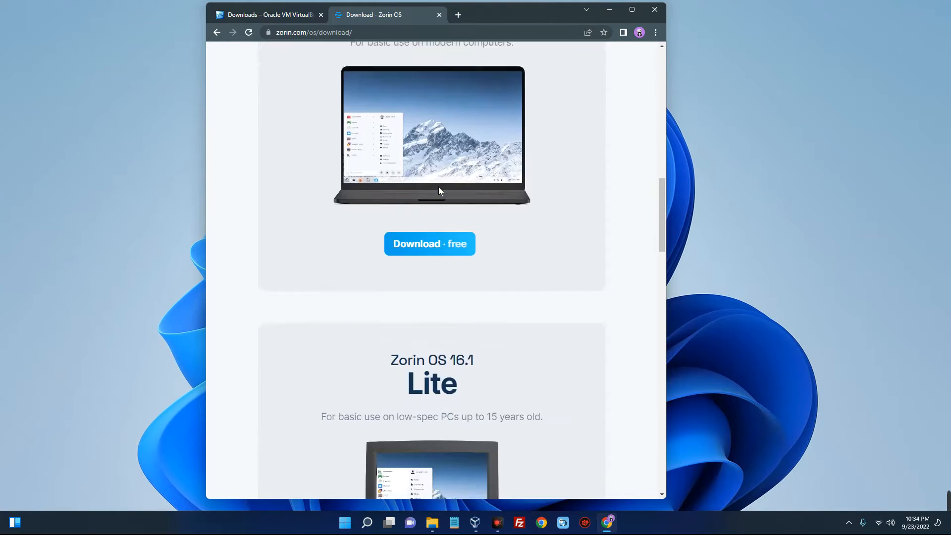
Step: Start the free Zorin OS 16.1 Core download, skip the newsletter, then cancel the ISO and clear the download bar
click(429, 244)
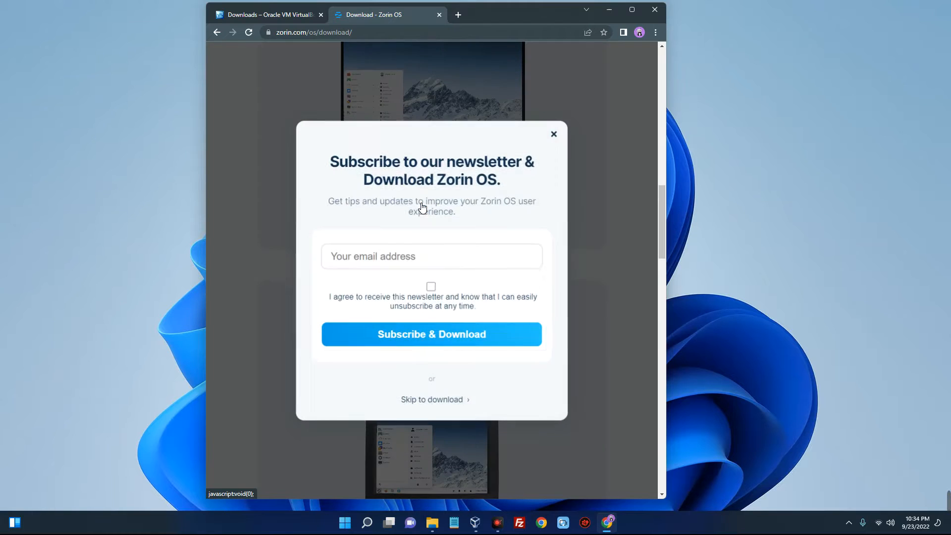
mouse_move(431, 399)
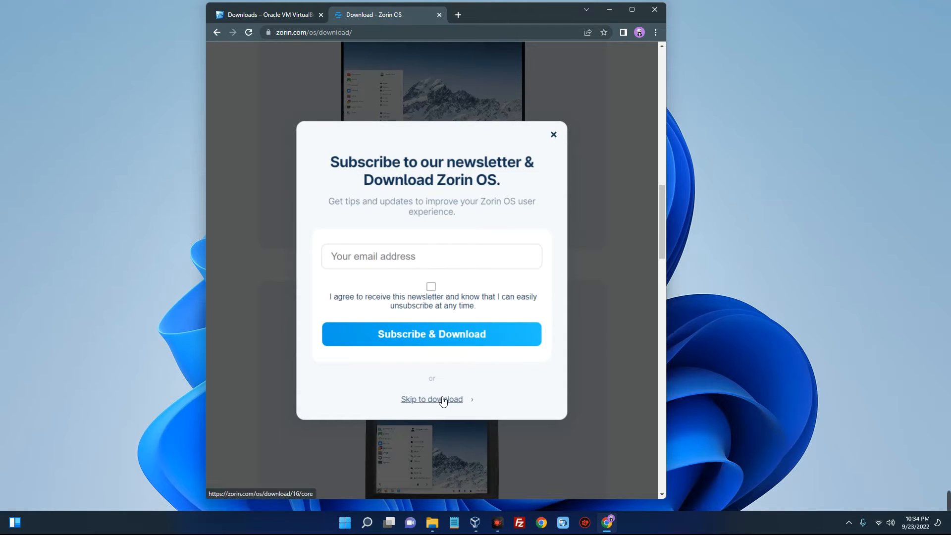
click(432, 399)
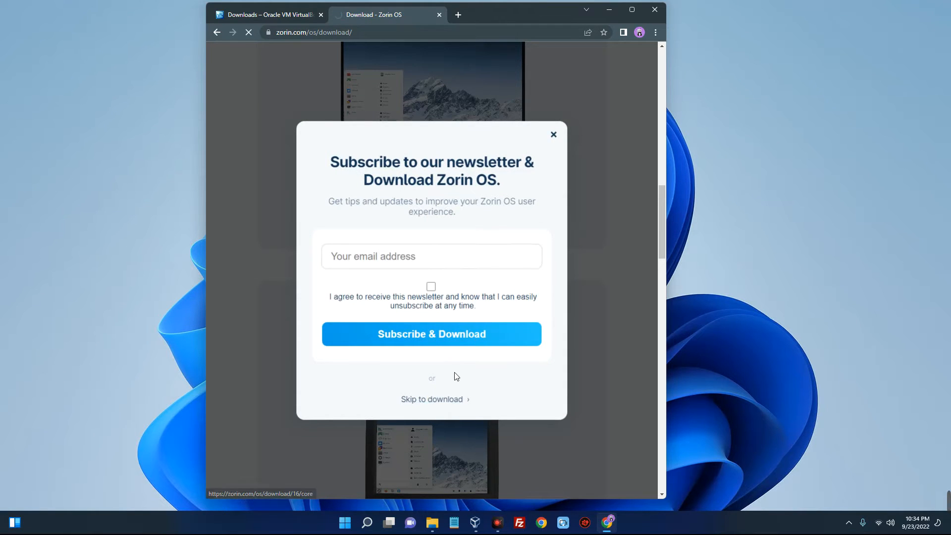
click(432, 399)
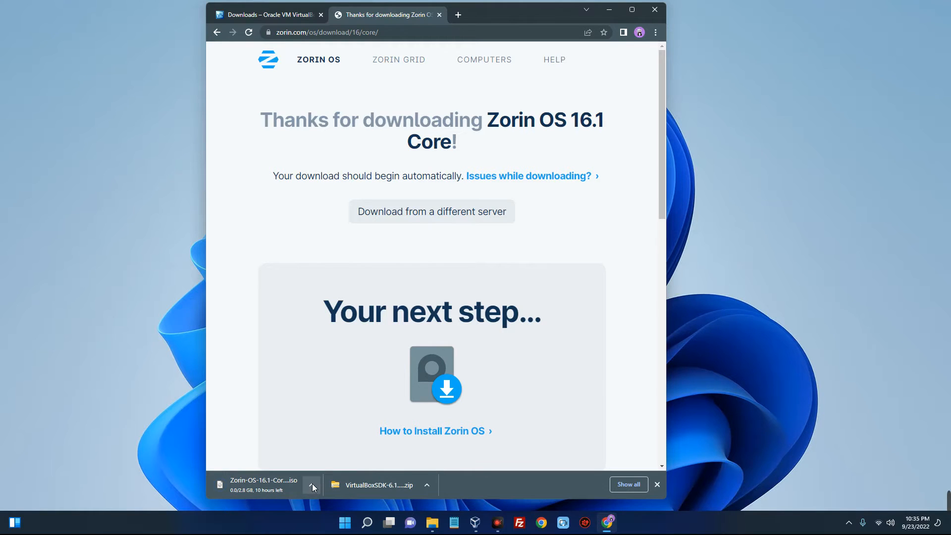
click(312, 488)
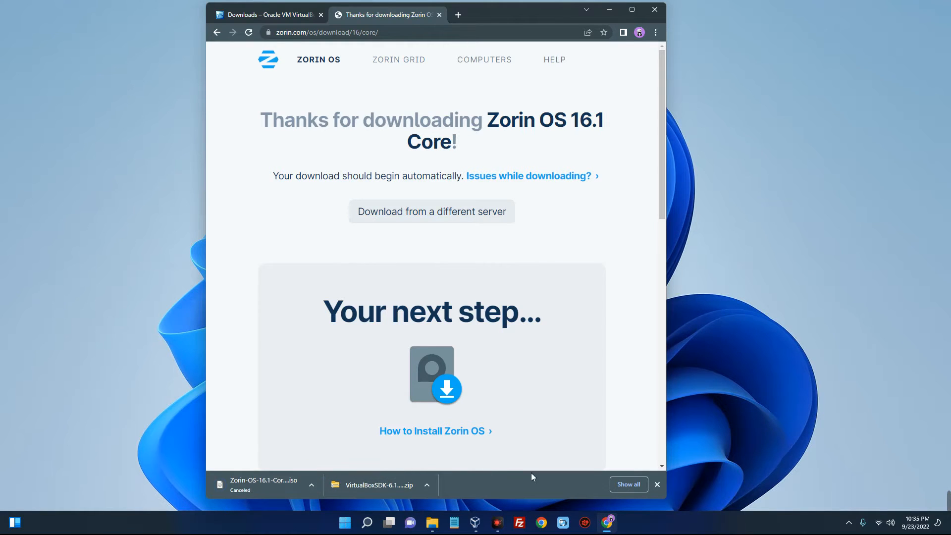
click(658, 485)
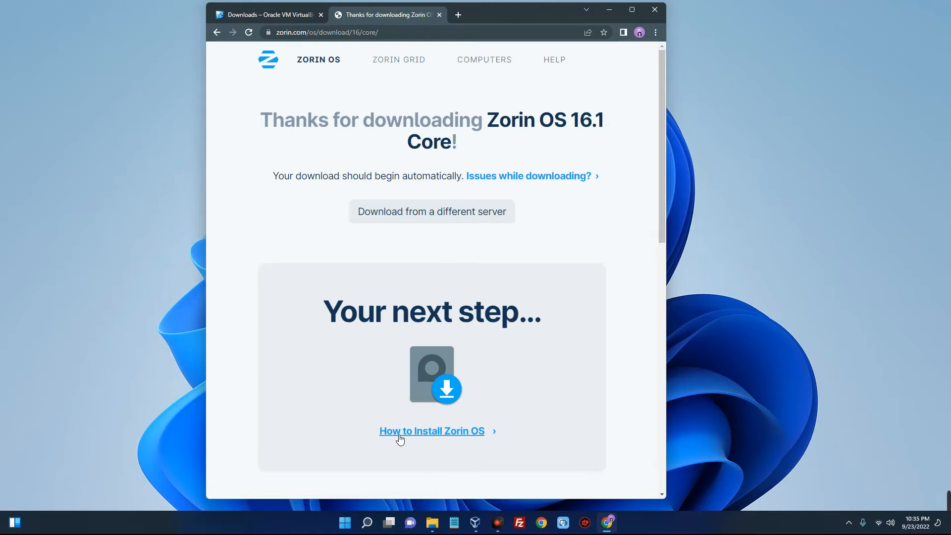
mouse_move(593, 136)
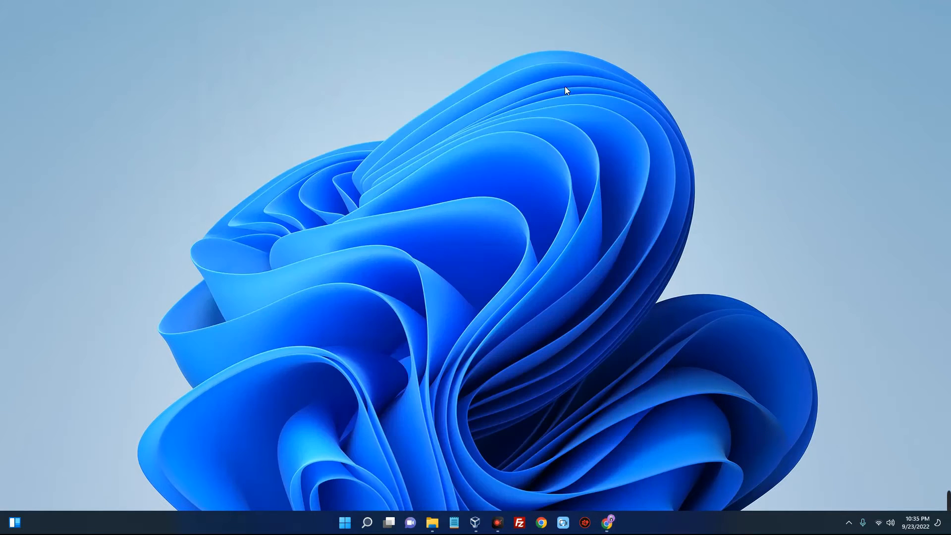
click(432, 523)
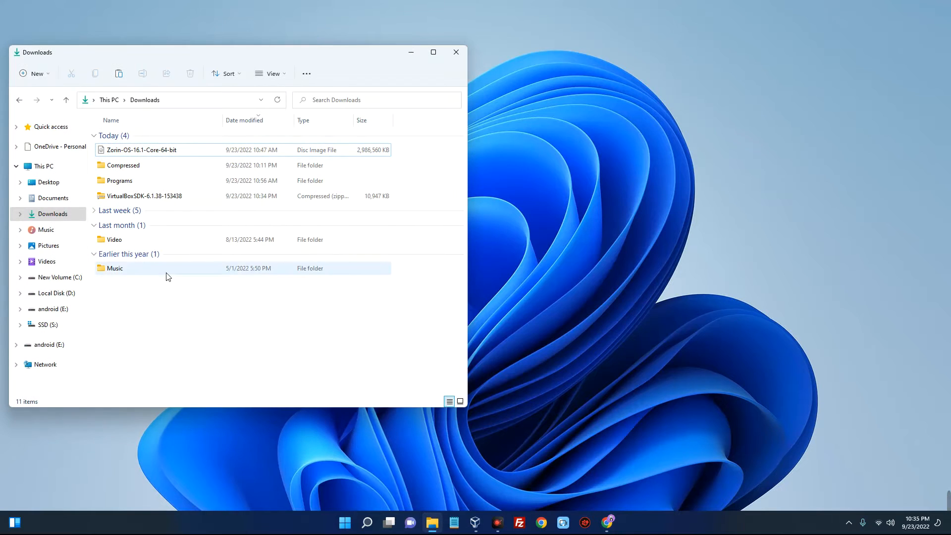
click(141, 149)
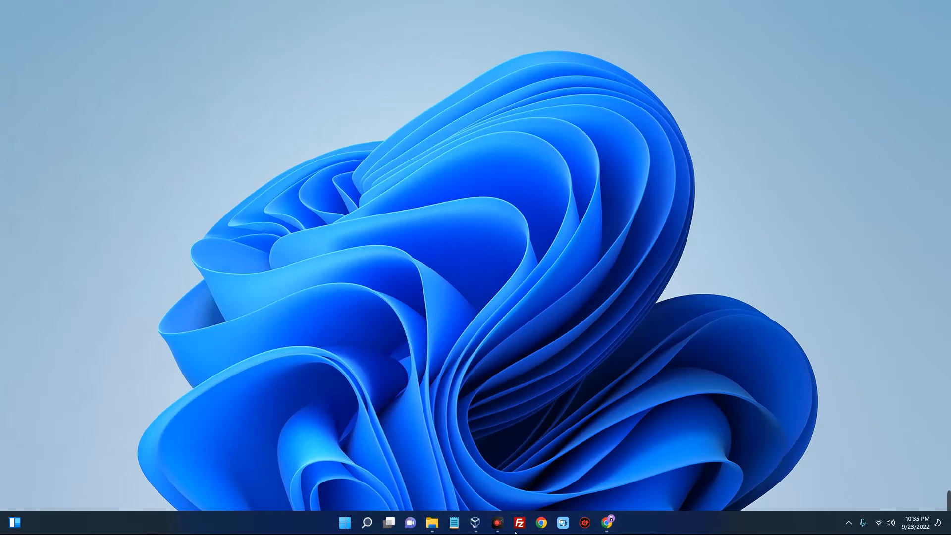
Step: Start a new virtual machine in VirtualBox Manager named 'Zorin Os'
click(475, 523)
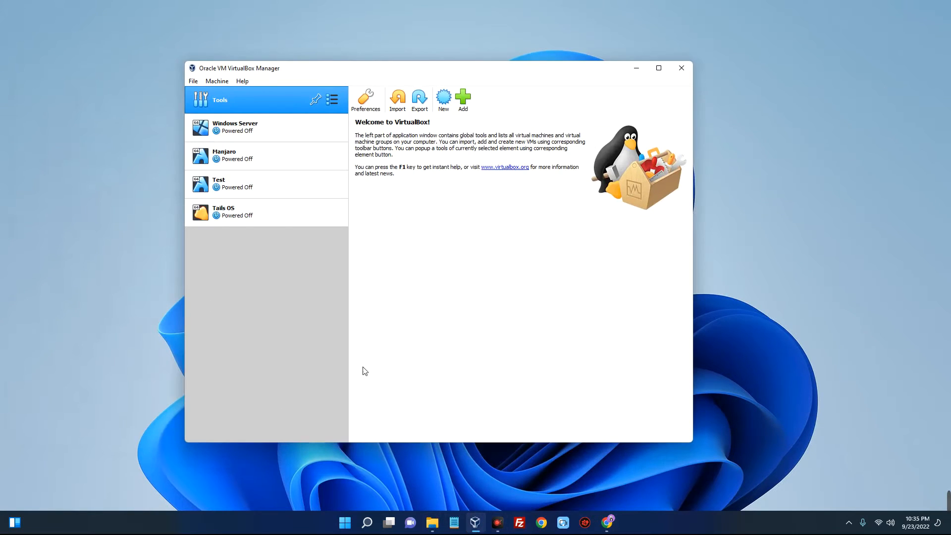
mouse_move(443, 146)
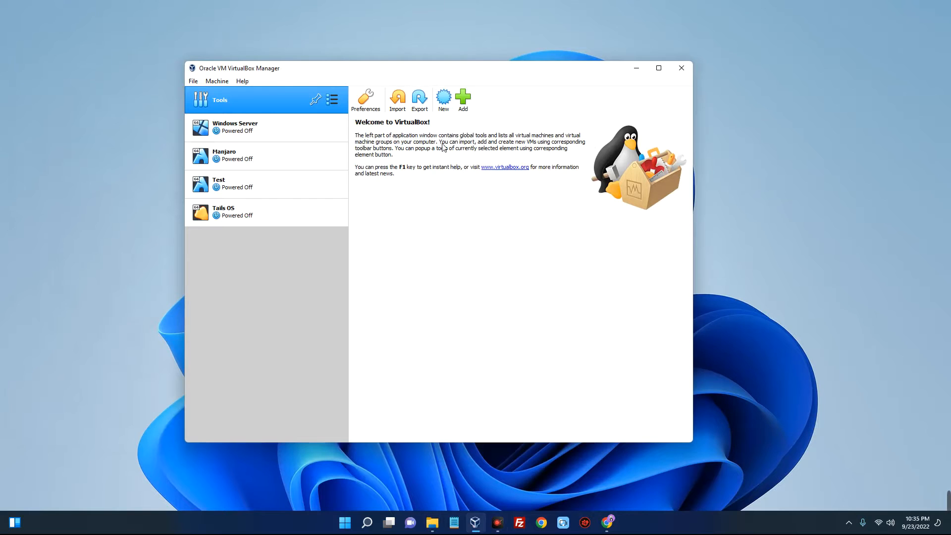
mouse_move(444, 97)
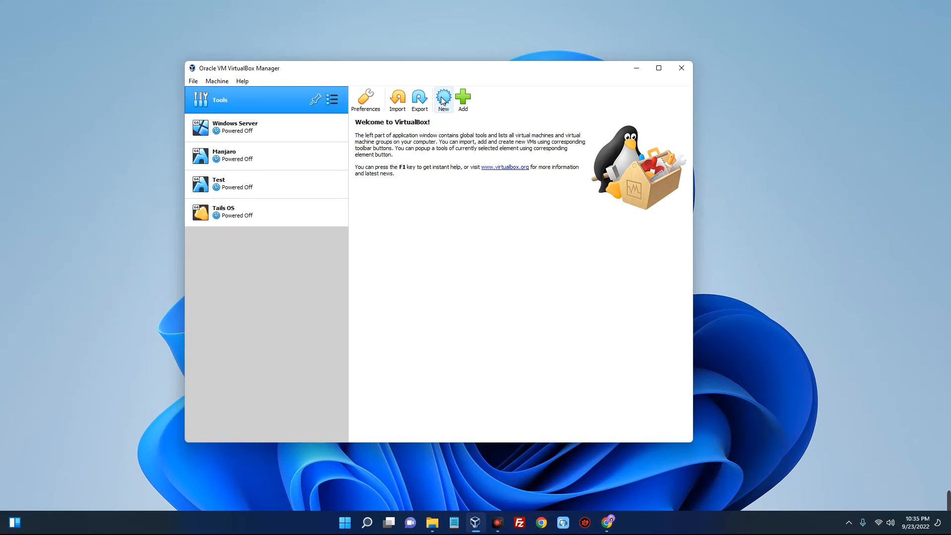
click(444, 99)
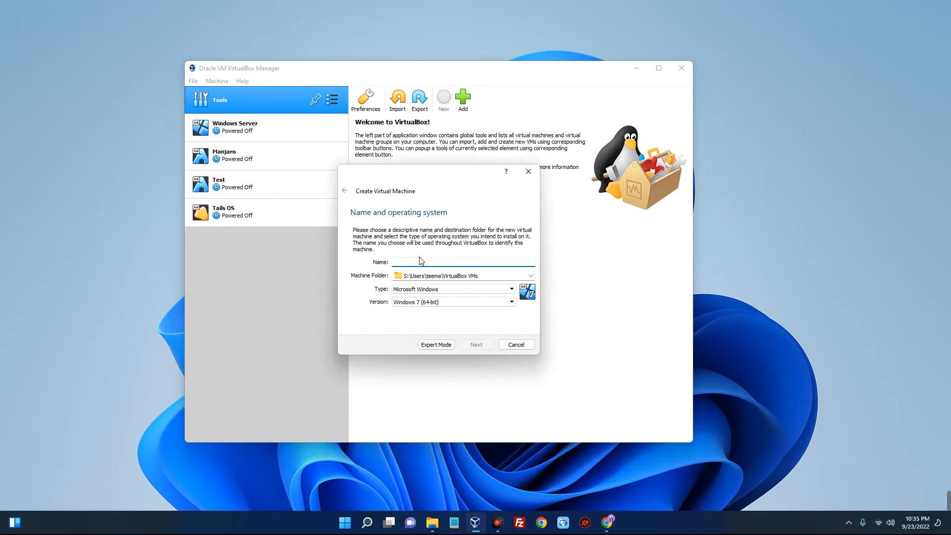
click(463, 261)
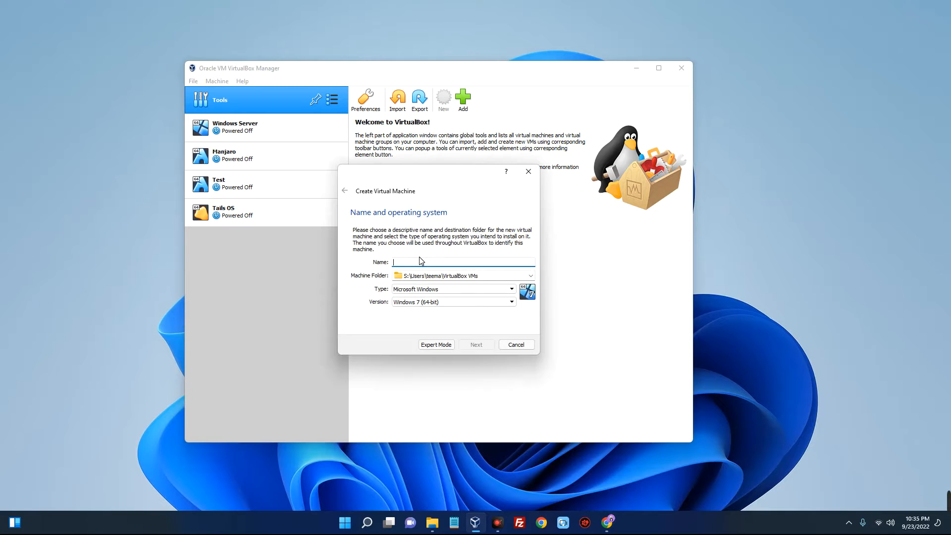
text(Zorin)
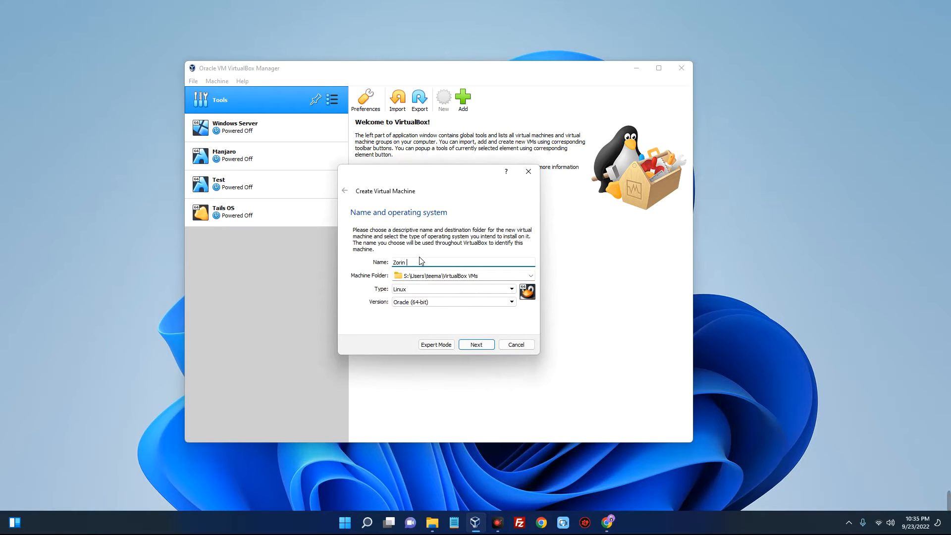
text(Os)
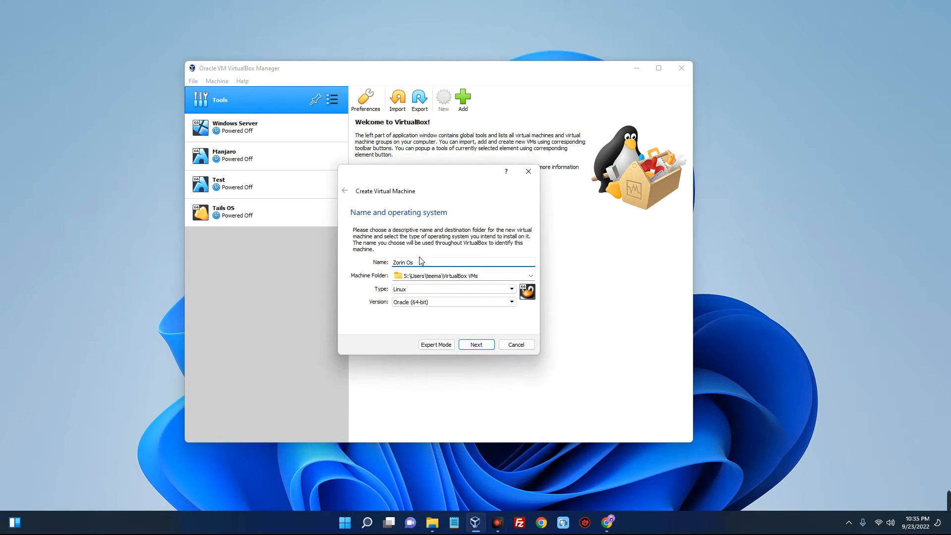
Step: Set the machine's type to Linux and version to Oracle (64-bit)
click(512, 288)
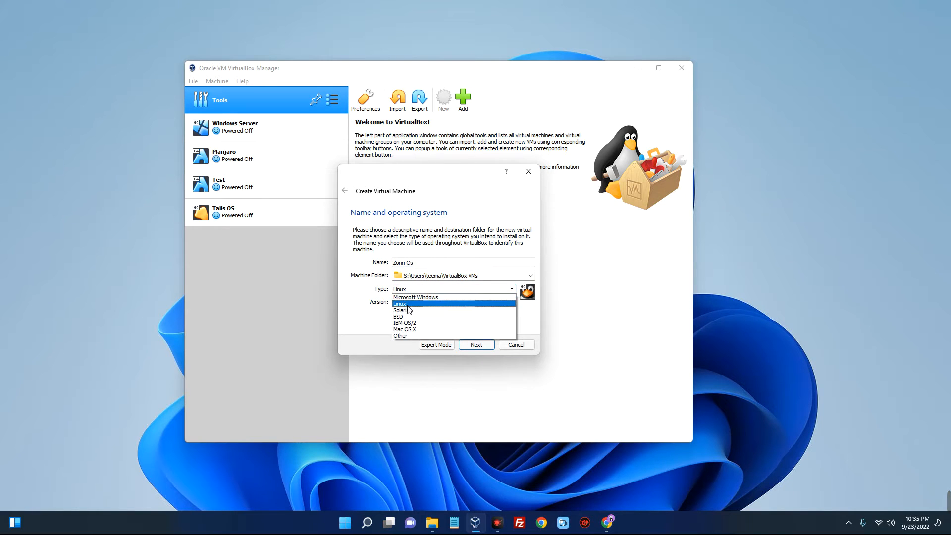
click(400, 303)
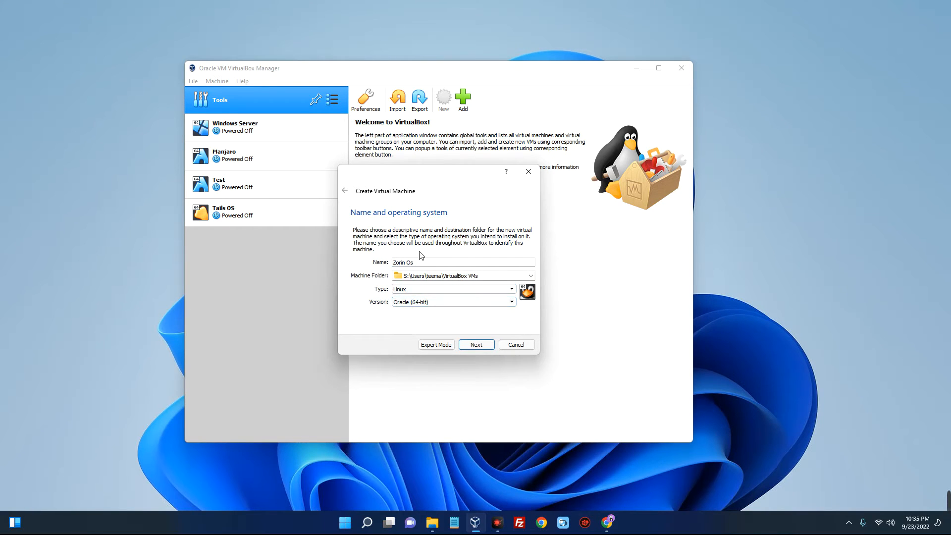
mouse_move(422, 304)
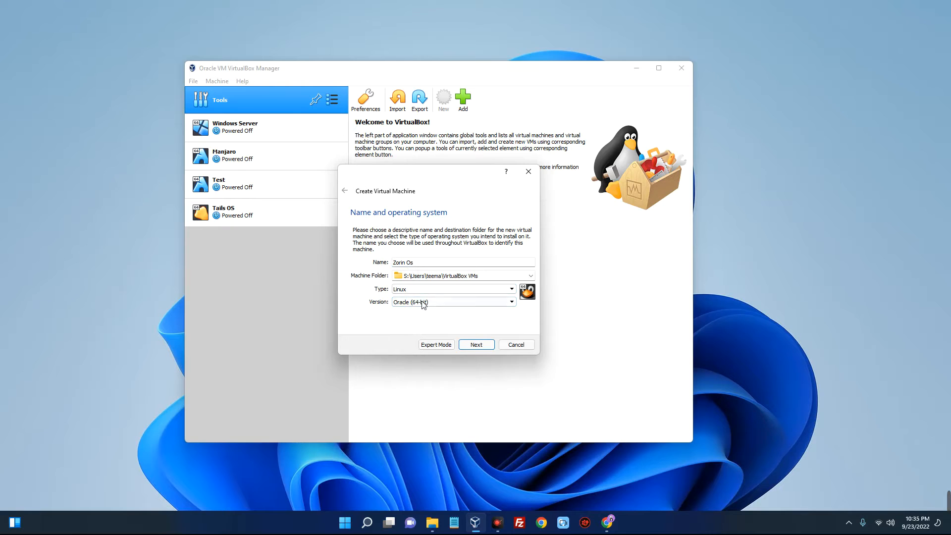
click(511, 302)
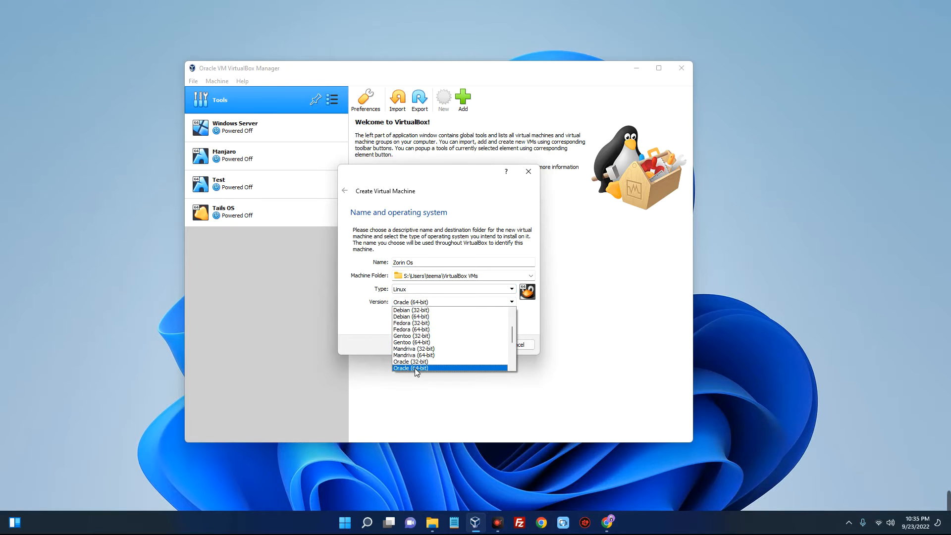
click(477, 344)
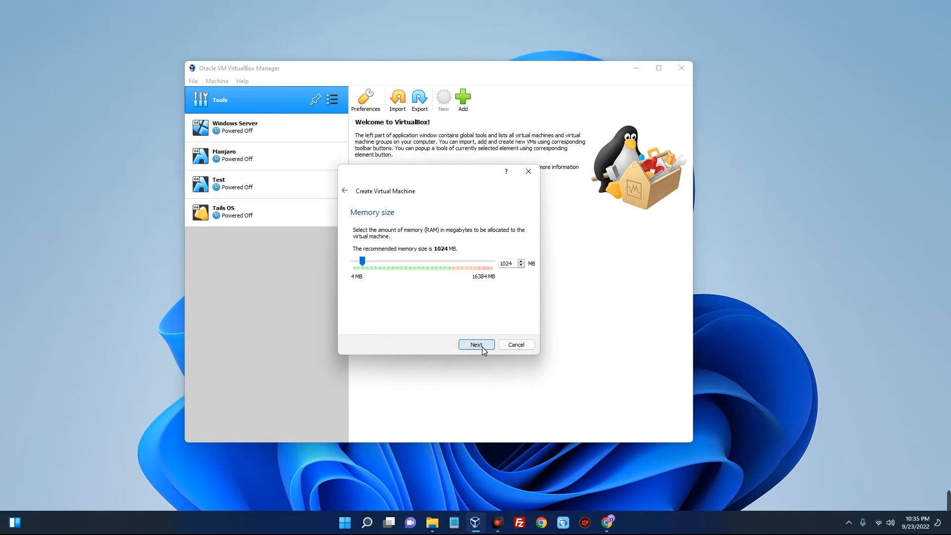
mouse_move(363, 299)
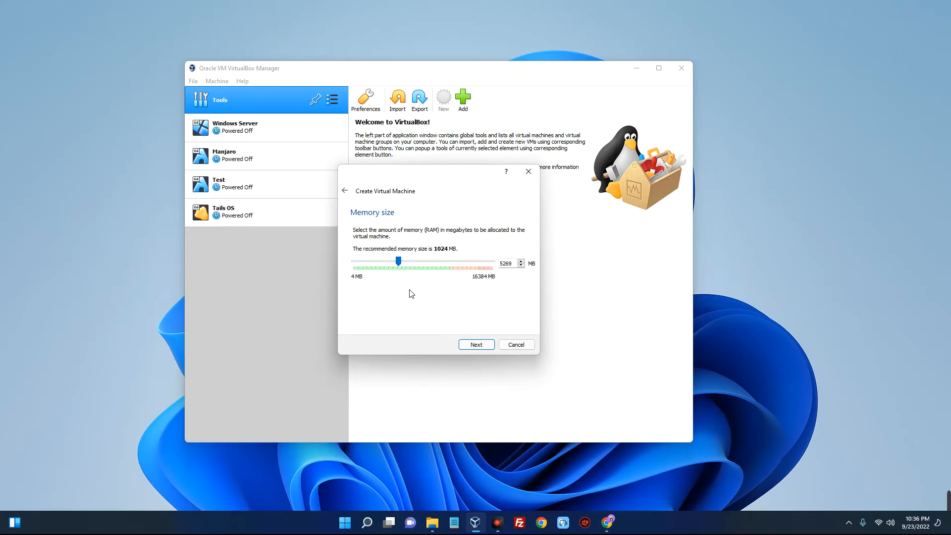
mouse_move(407, 297)
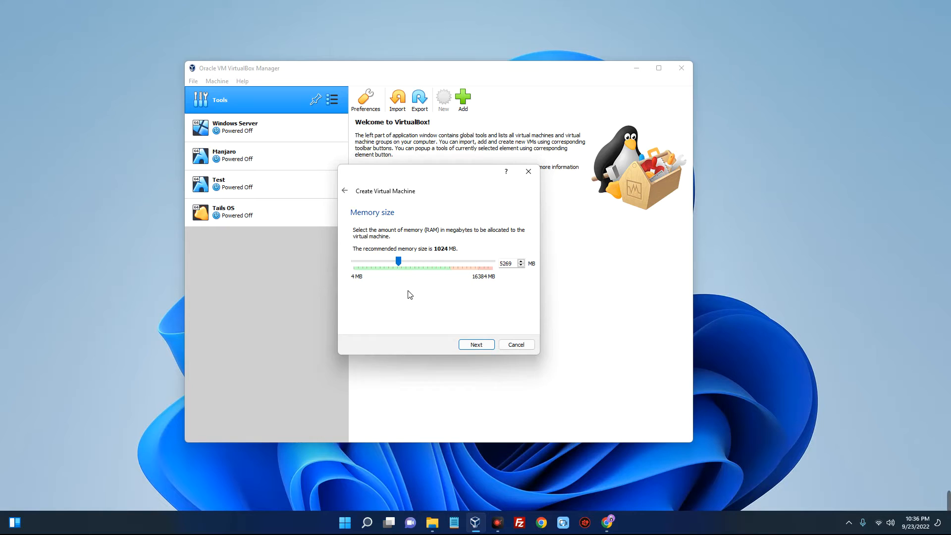
mouse_move(482, 282)
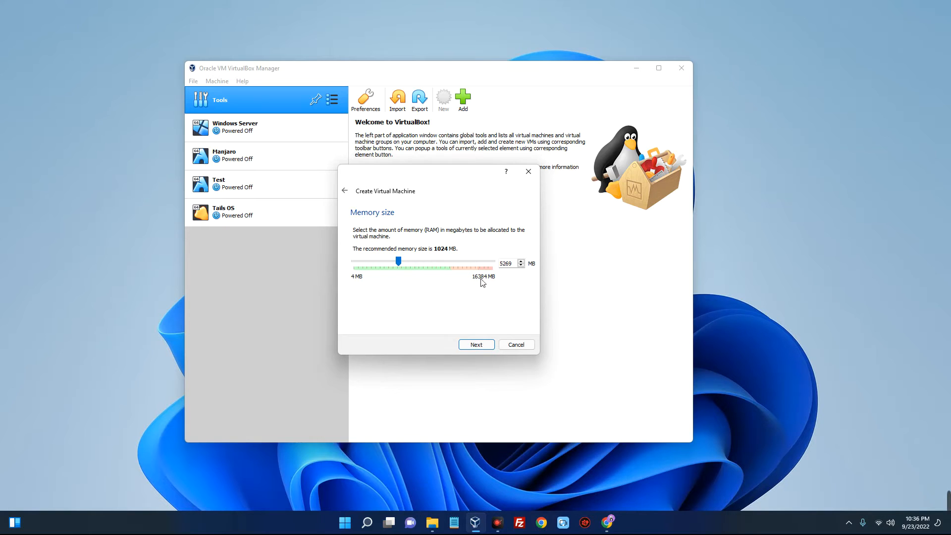
mouse_move(499, 280)
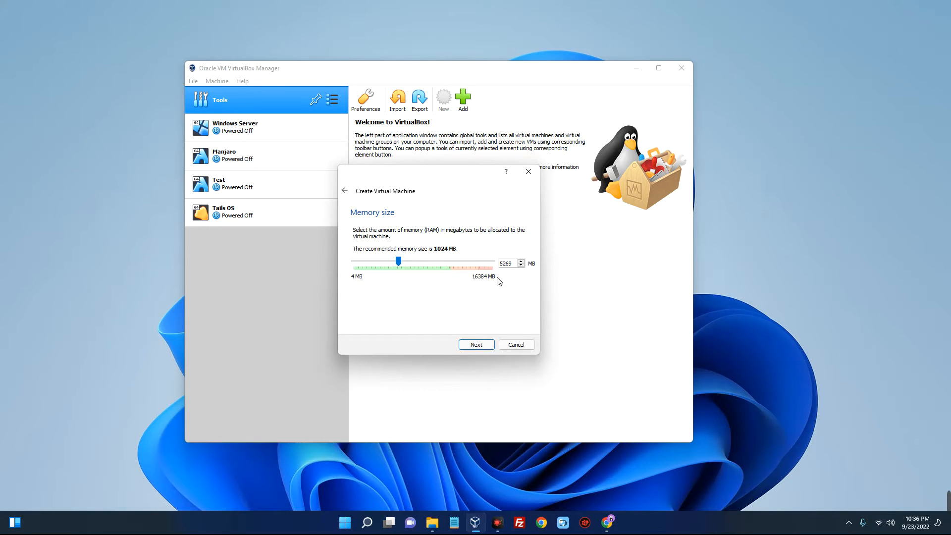
mouse_move(394, 285)
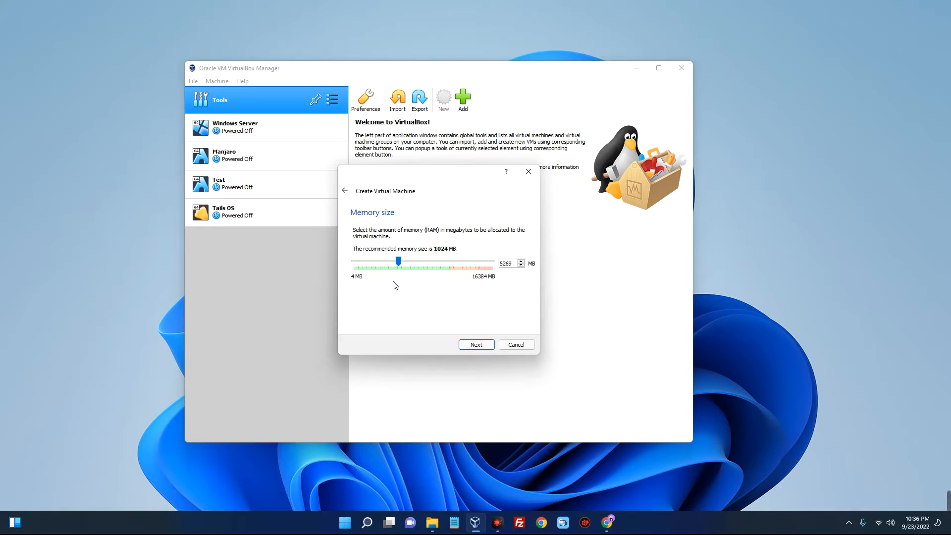
Step: Accept 5269 MB of memory and advance to the hard disk step
click(475, 344)
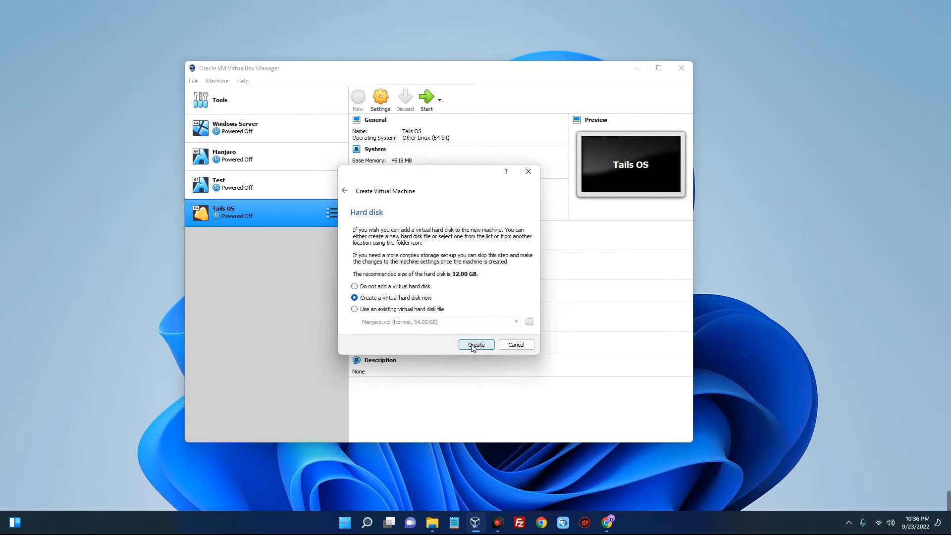
Step: Create a new 65.84 GB VDI virtual hard disk and finish creating the Zorin Os machine
click(477, 345)
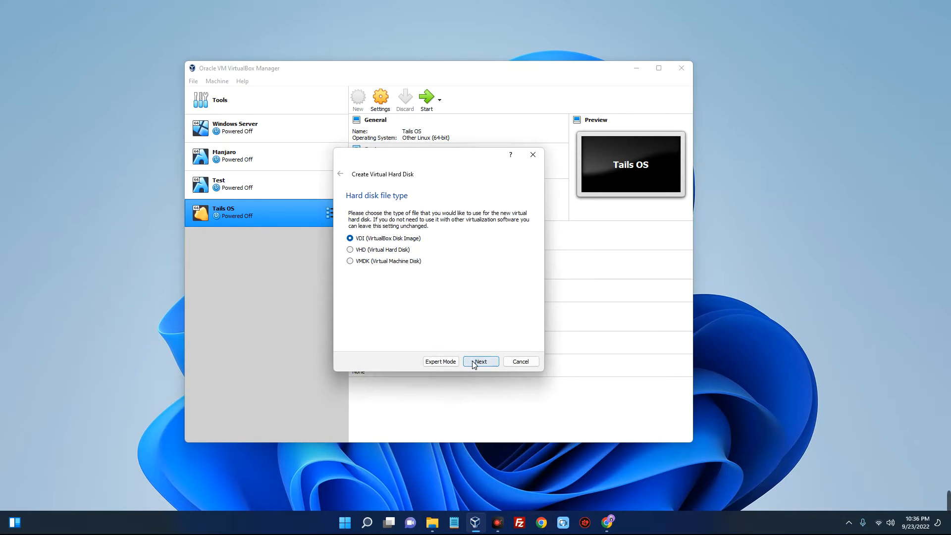
click(481, 362)
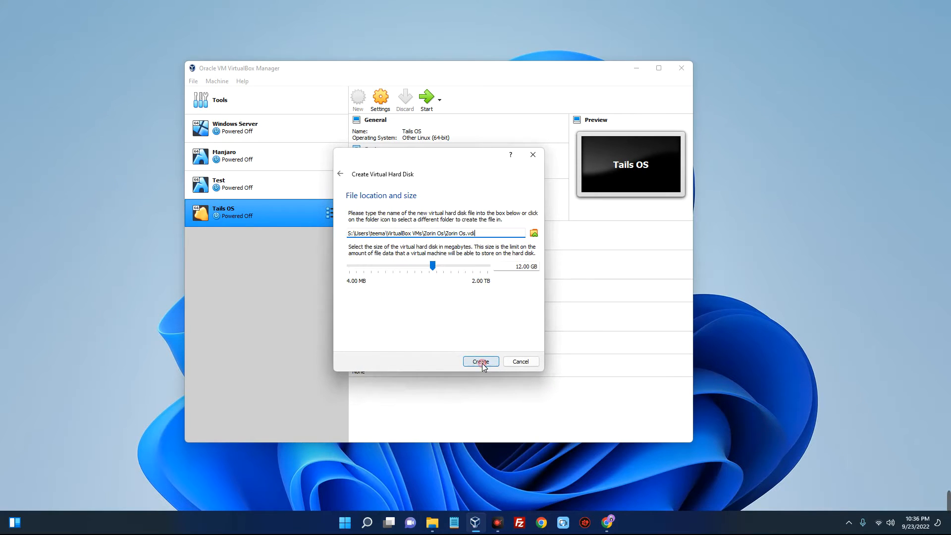
mouse_move(442, 291)
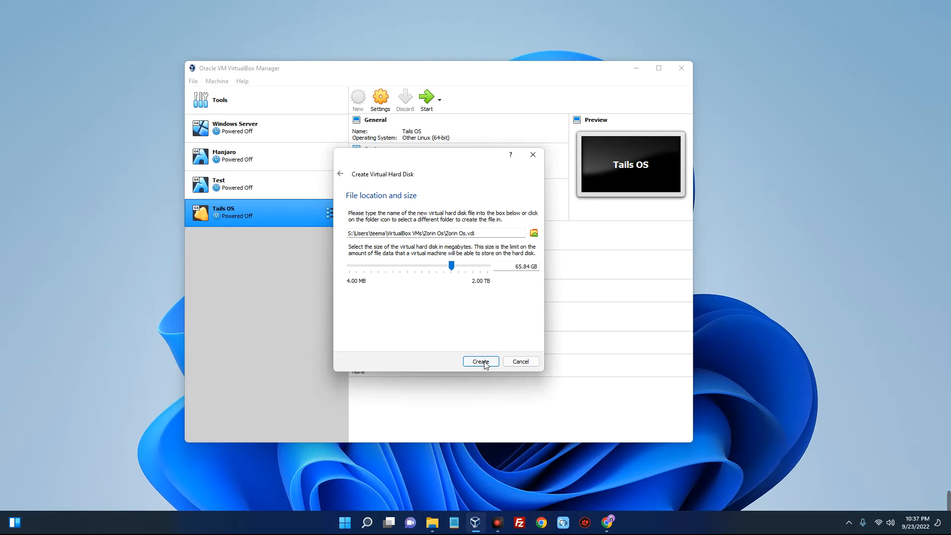
click(479, 361)
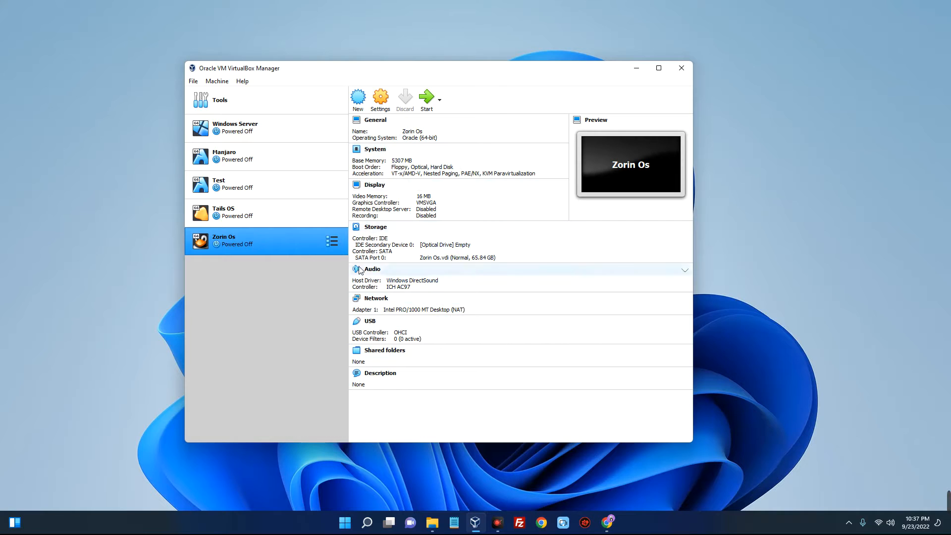
mouse_move(393, 207)
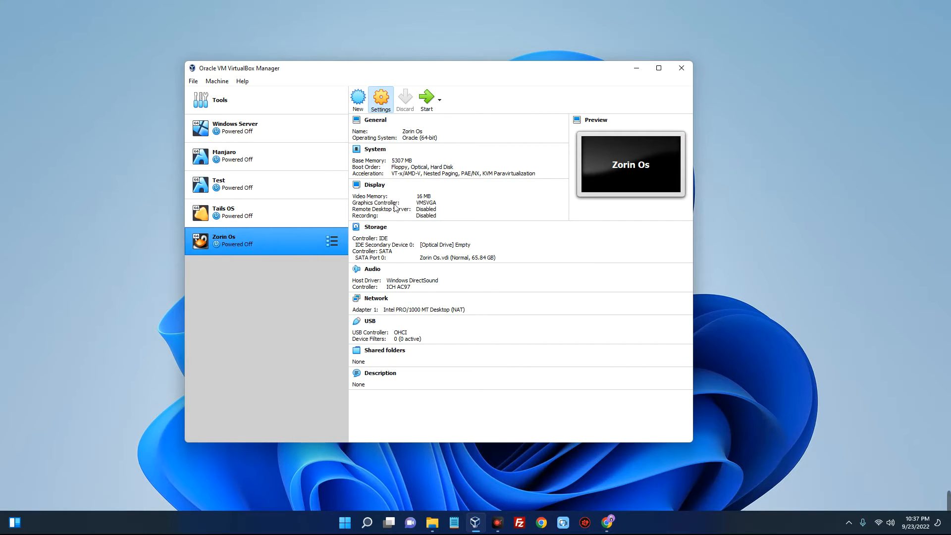
Step: In the Zorin Os settings set 3 processors under System, then move to the Display settings for video memory
click(381, 99)
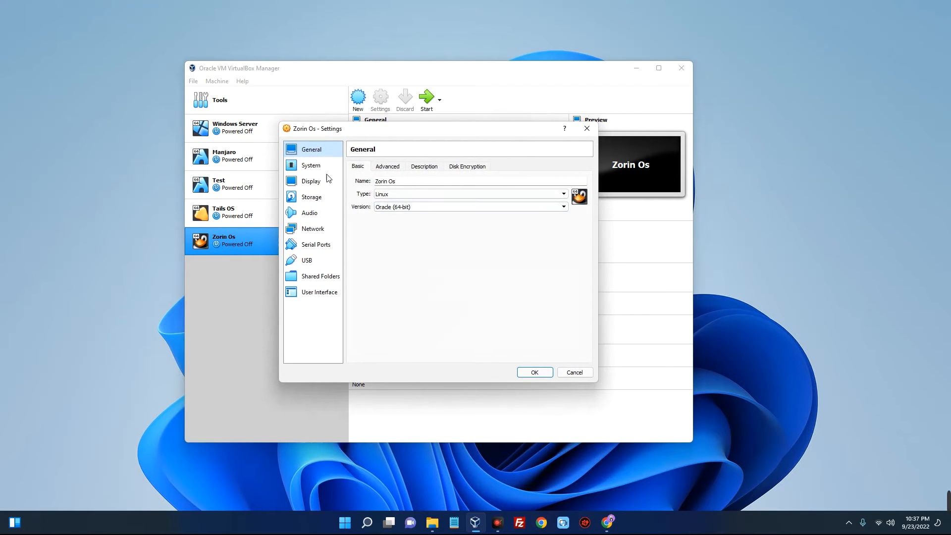
click(312, 165)
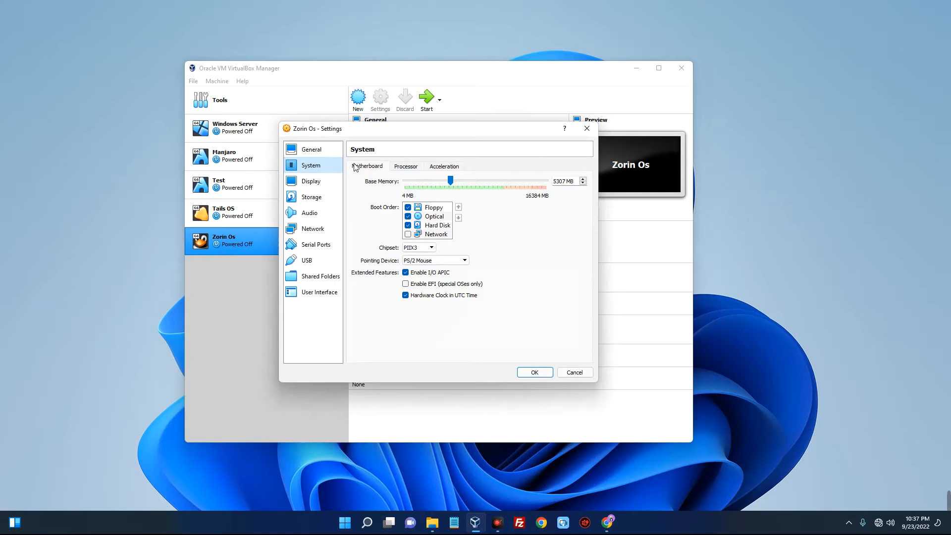
mouse_move(458, 189)
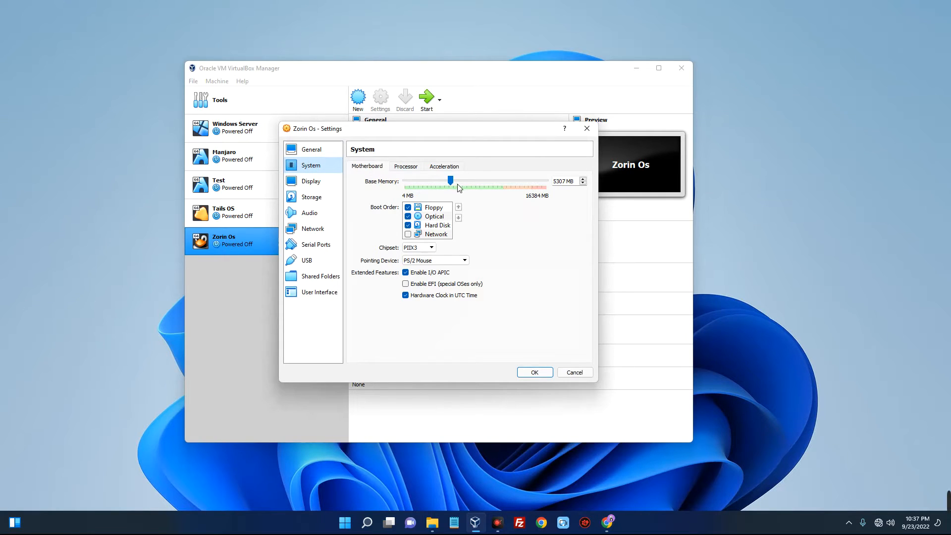
mouse_move(432, 185)
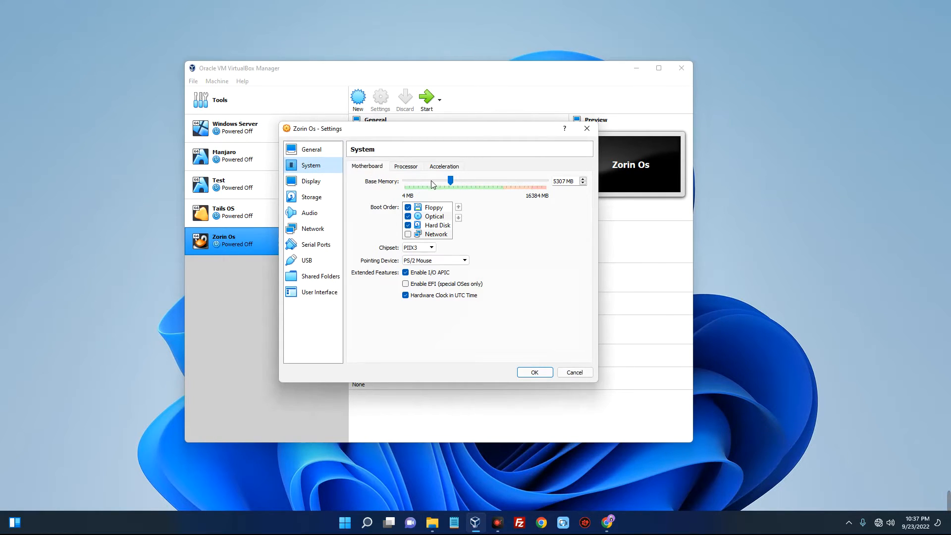
click(405, 166)
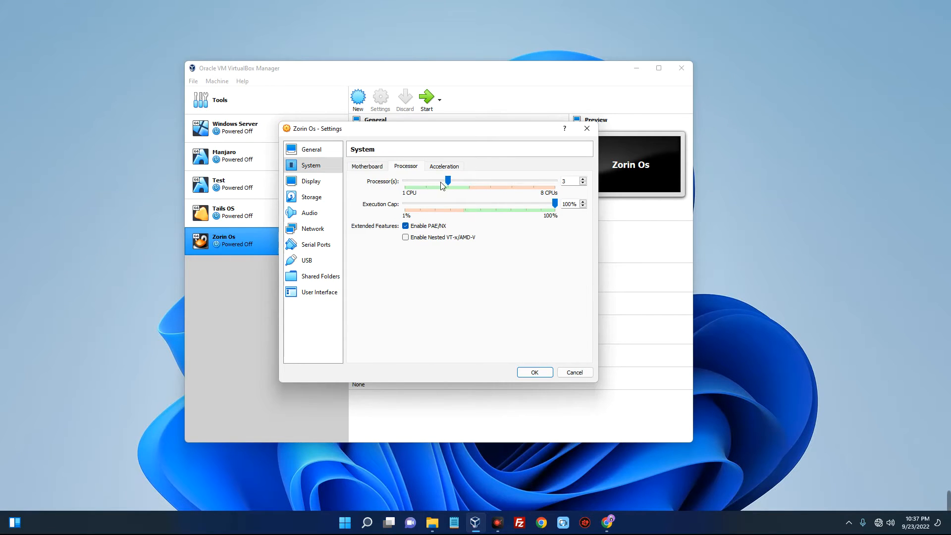
click(366, 166)
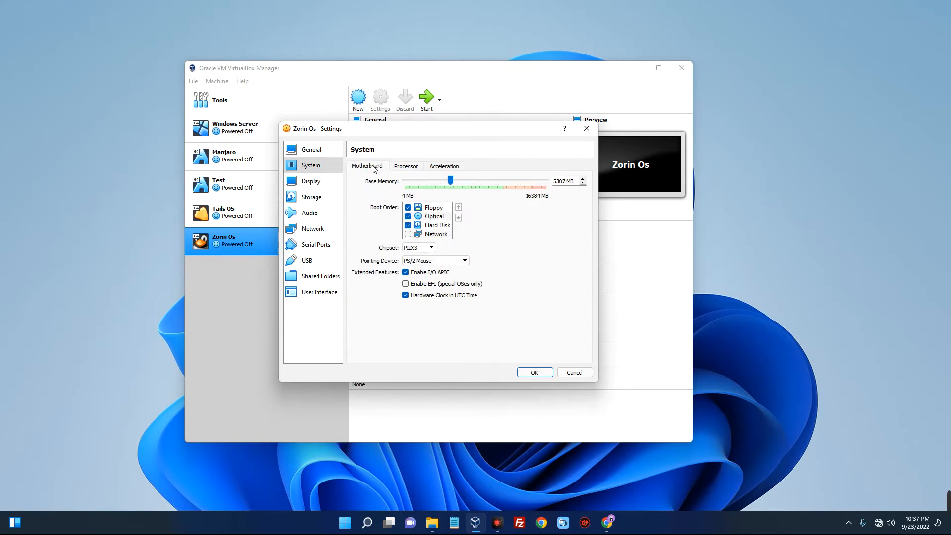
click(310, 180)
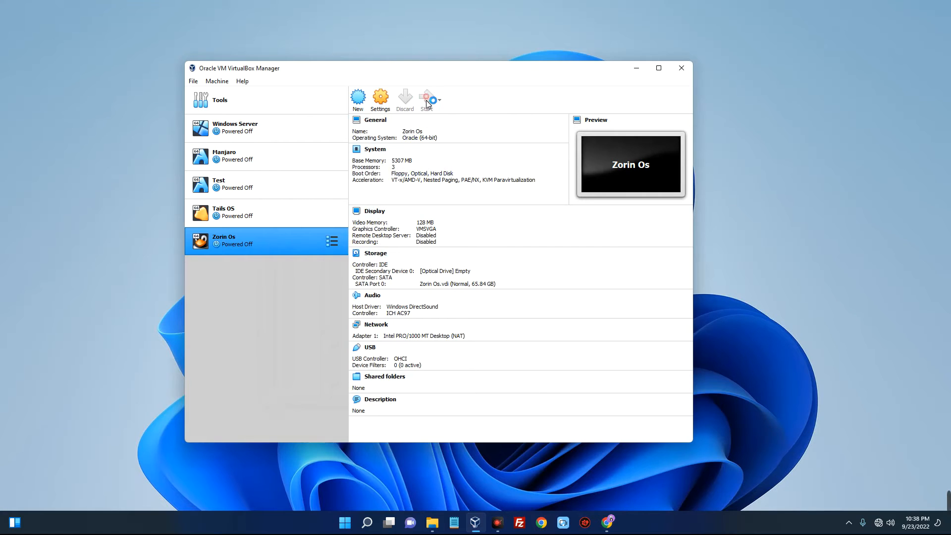
Step: Start the Zorin Os machine and add the Zorin-OS-16.1-Core-64-bit ISO from Downloads as a disc image
click(427, 99)
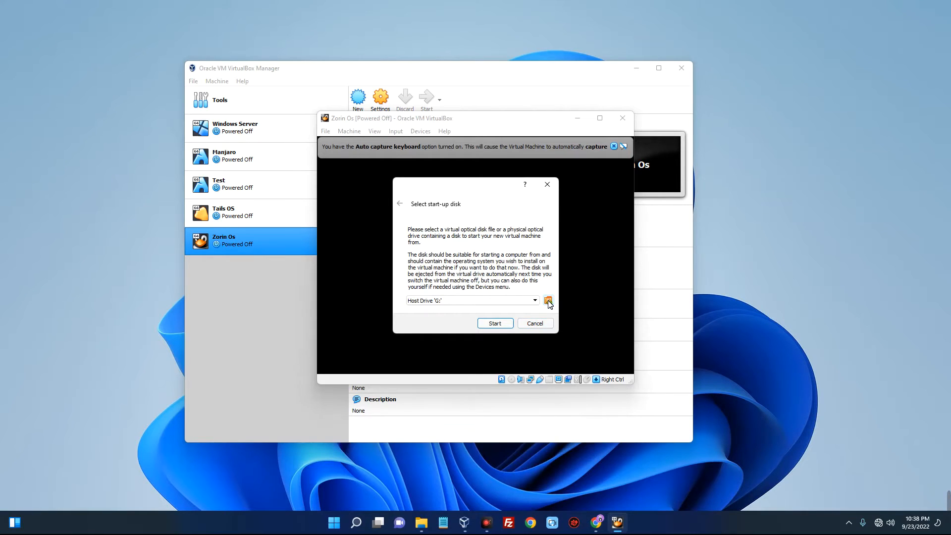
click(548, 301)
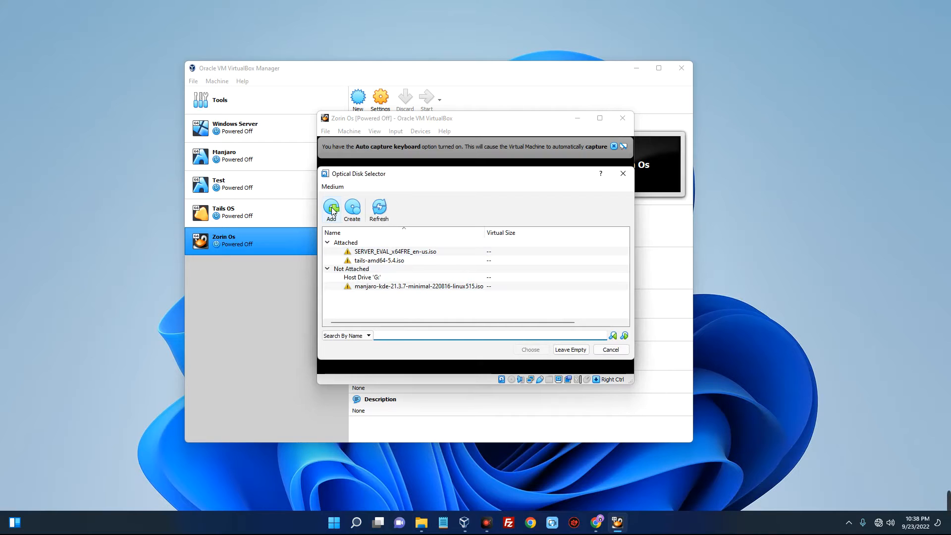
click(331, 210)
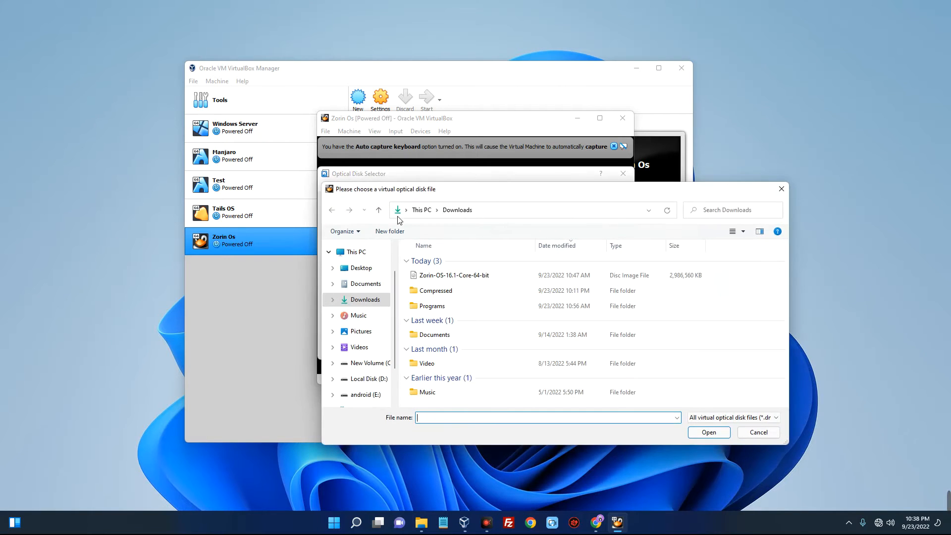
click(452, 274)
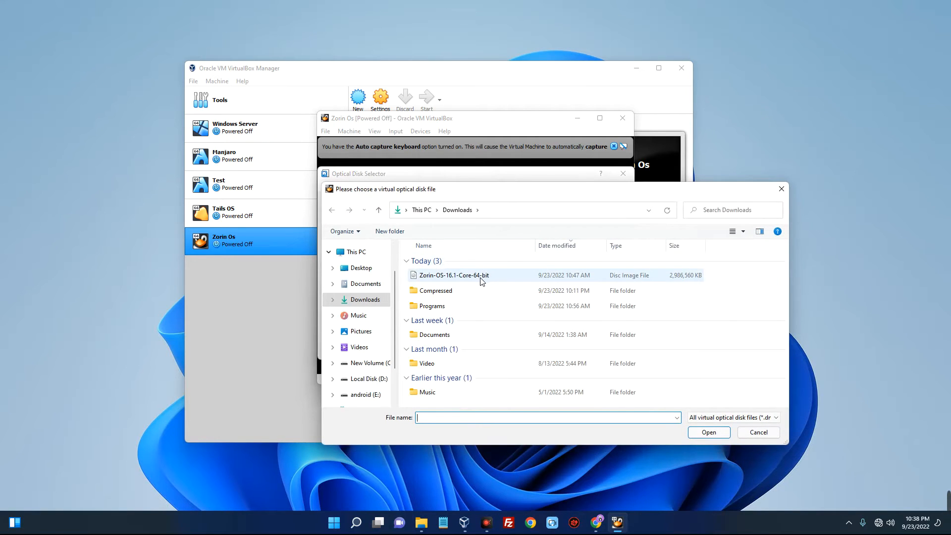
mouse_move(495, 280)
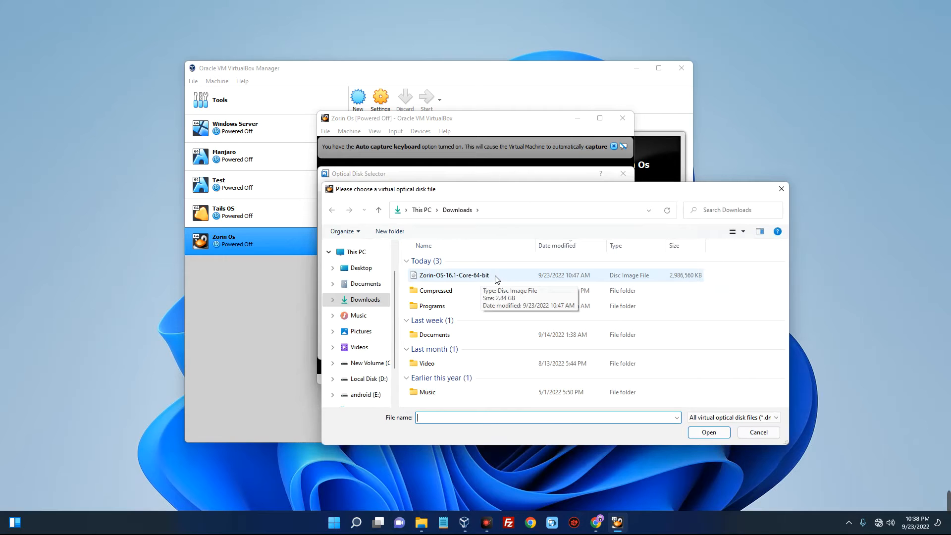
click(453, 275)
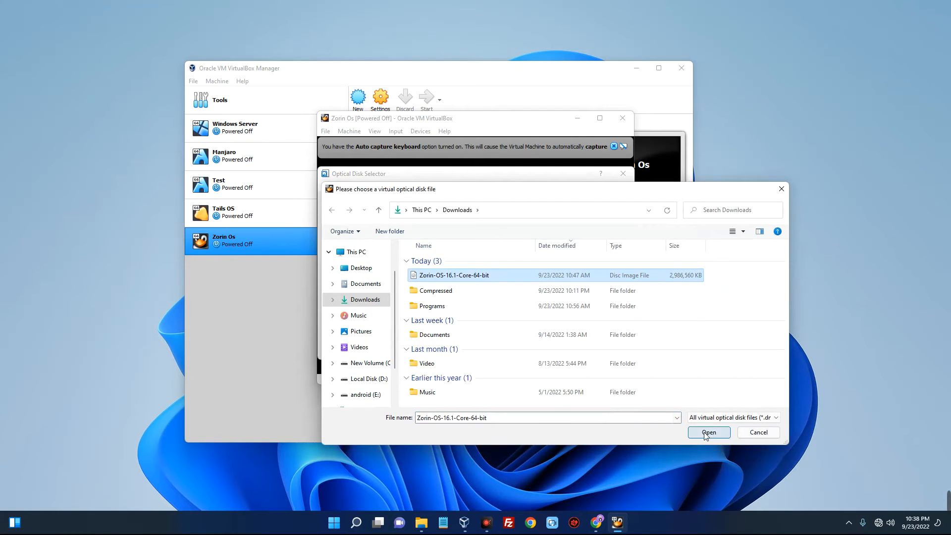
click(707, 432)
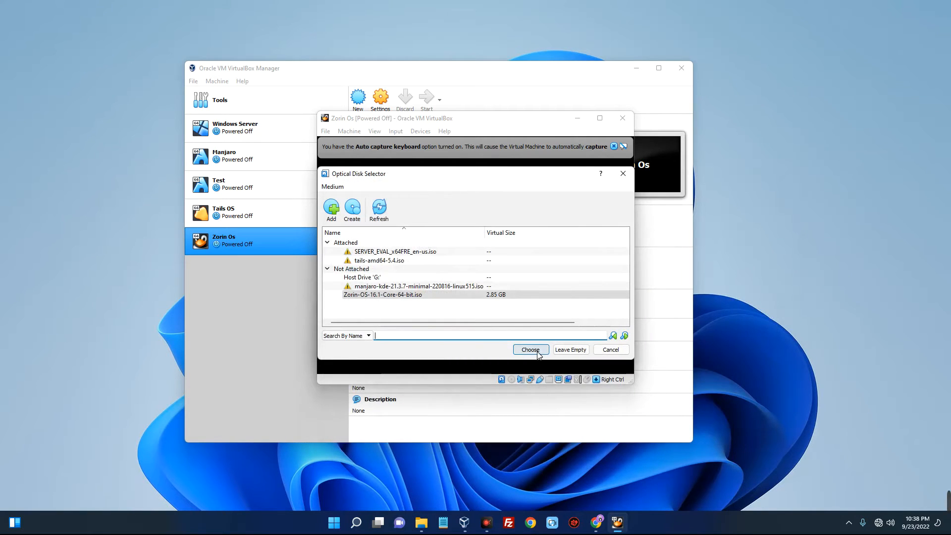
Step: Boot the machine from the Zorin disc image as its start-up disk
click(529, 350)
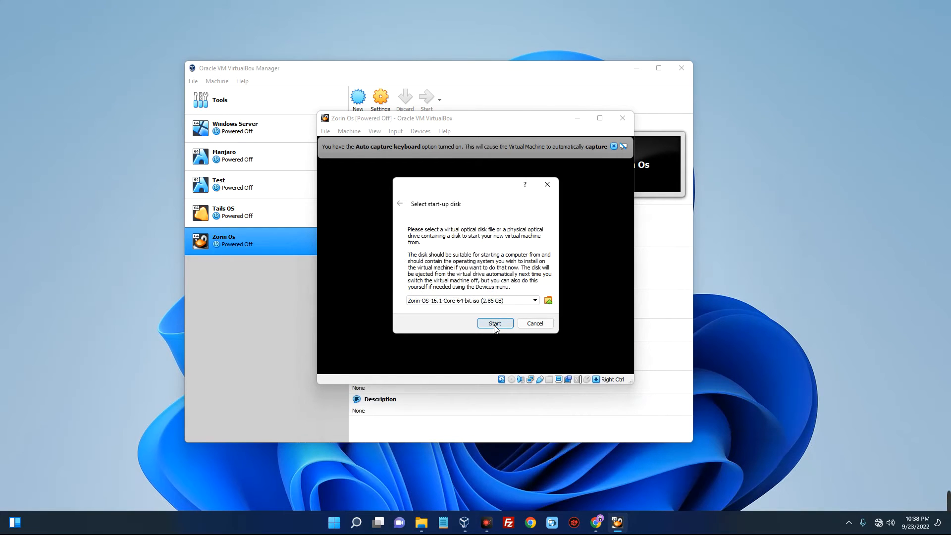
click(494, 323)
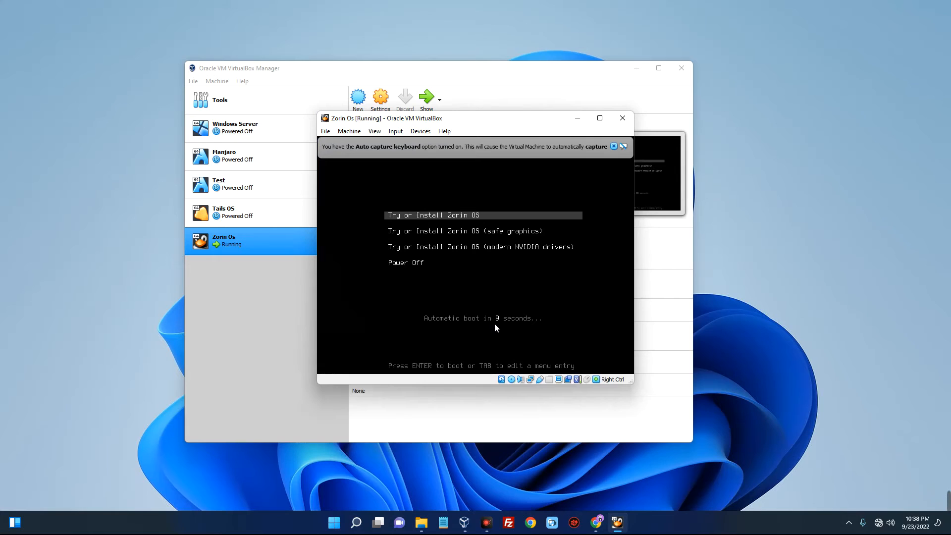
Step: Boot the safe graphics entry, maximize the VM window, keep English (US) layout and continue past updates
key(Down)
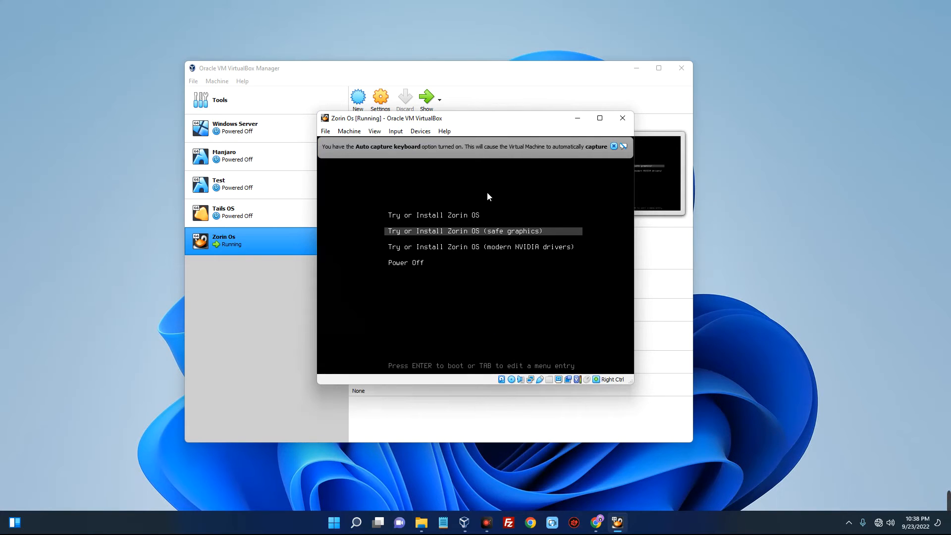
mouse_move(530, 259)
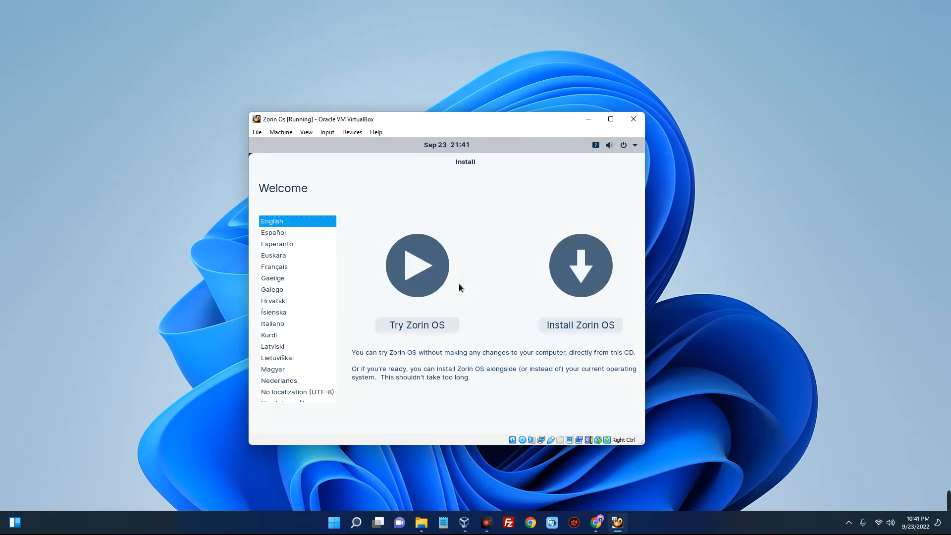
mouse_move(525, 285)
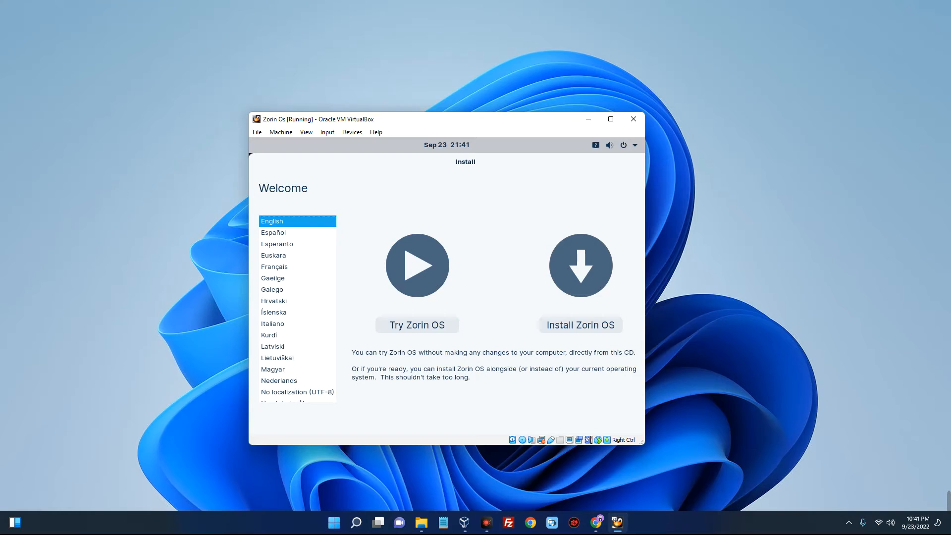
click(611, 119)
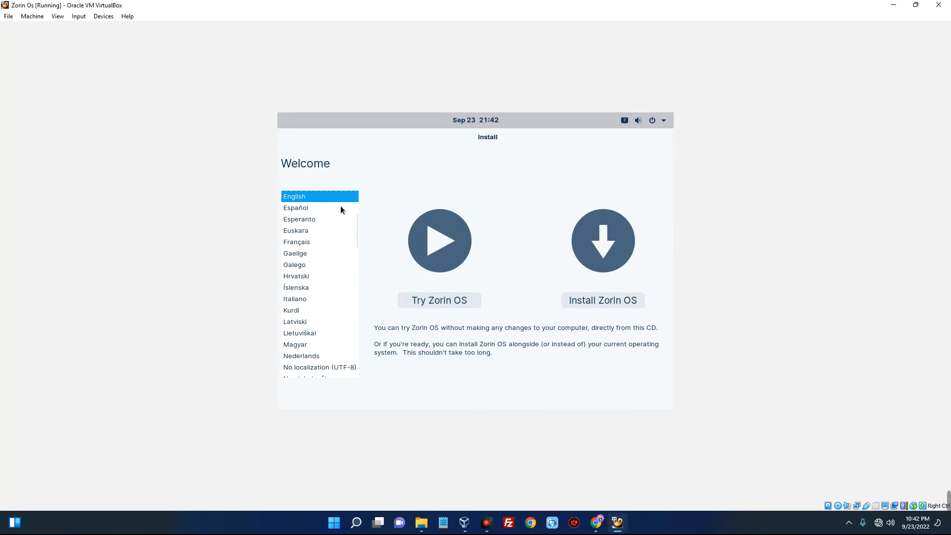
mouse_move(603, 300)
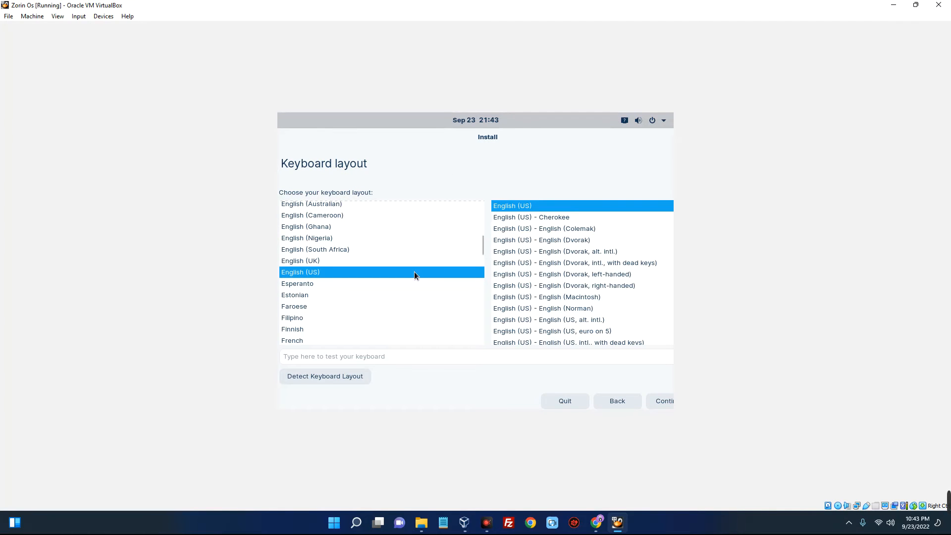
mouse_move(585, 257)
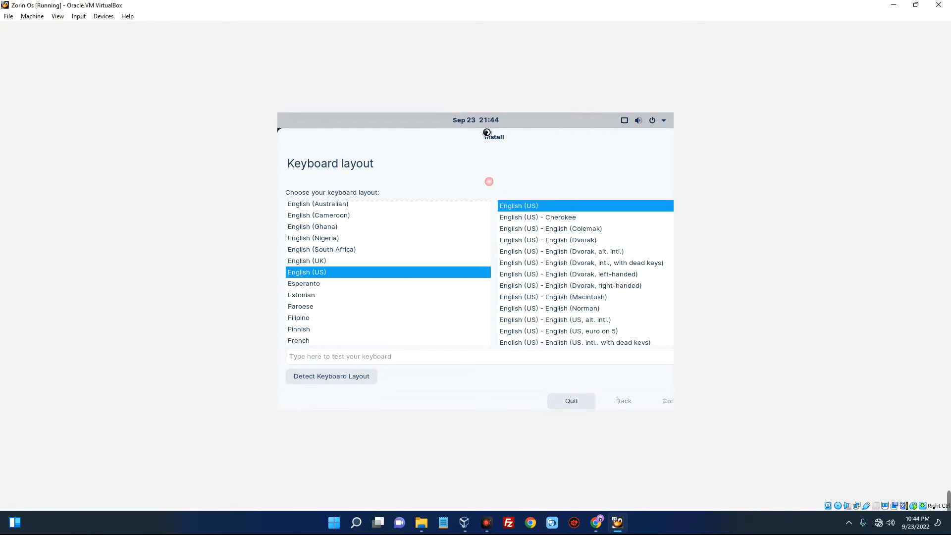
click(666, 401)
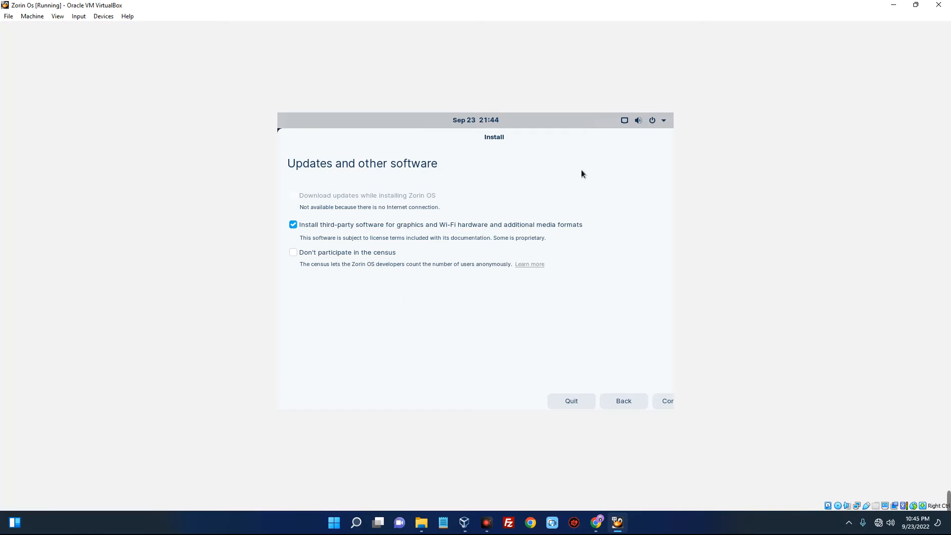
mouse_move(606, 137)
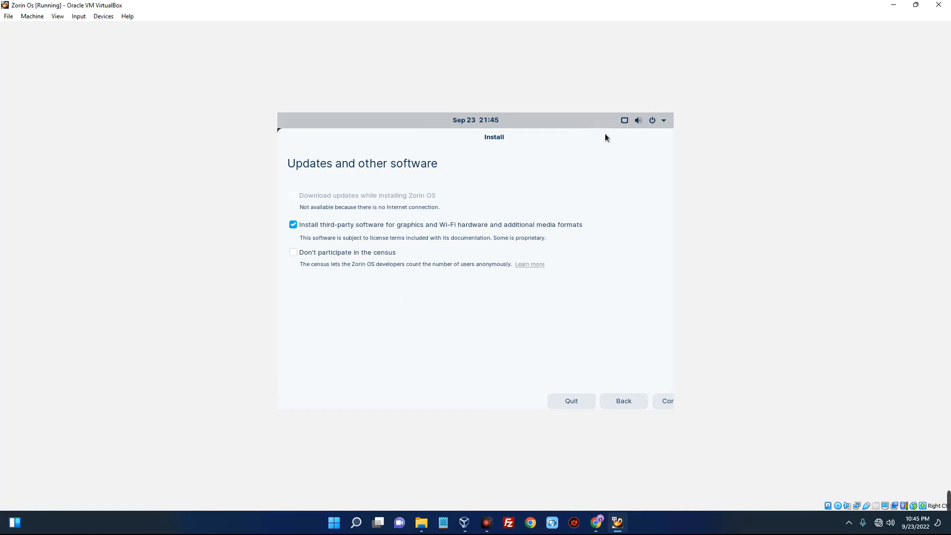
mouse_move(437, 137)
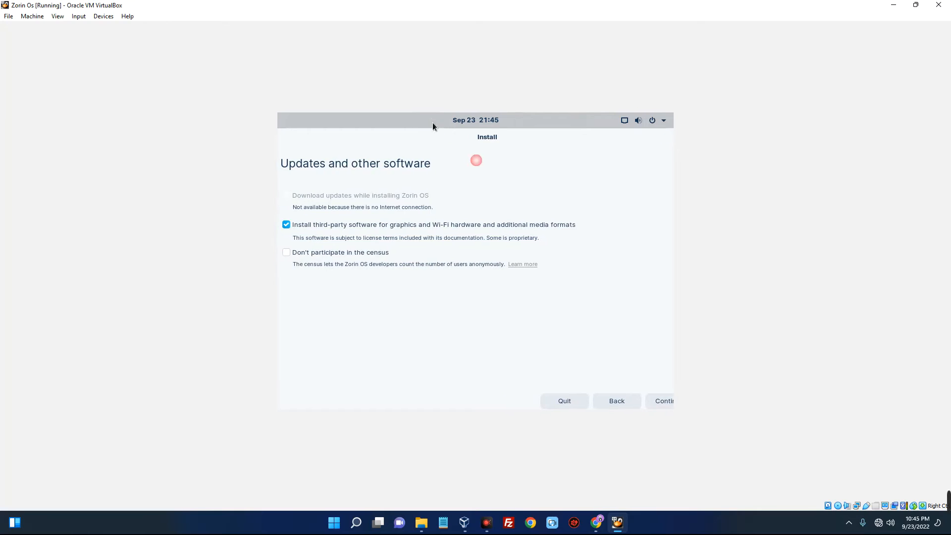
click(661, 401)
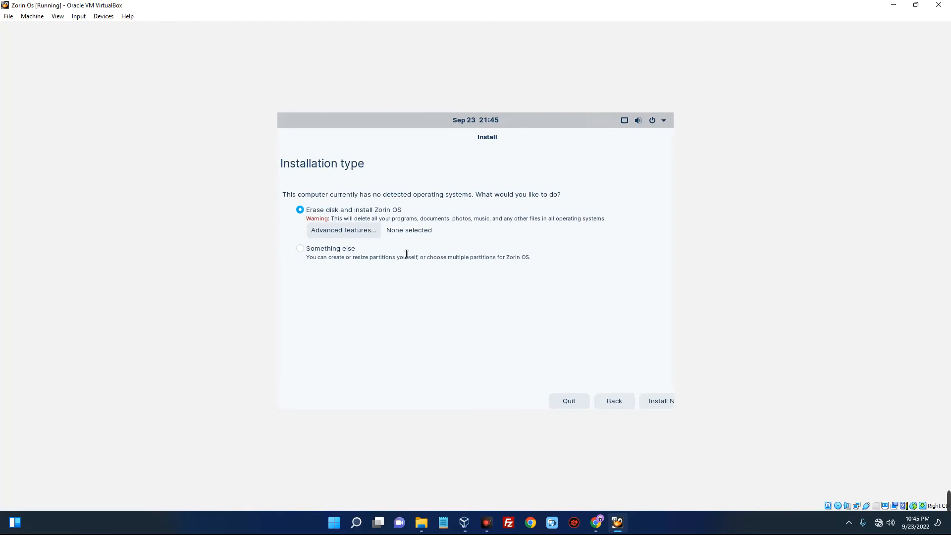
mouse_move(402, 217)
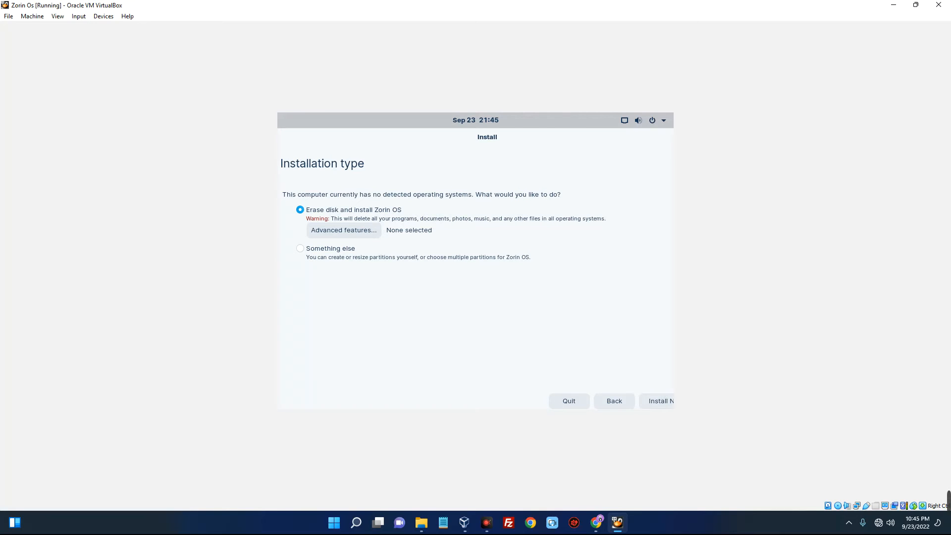
Step: Erase the disk and write the changes, then accept New York as the time zone
click(660, 401)
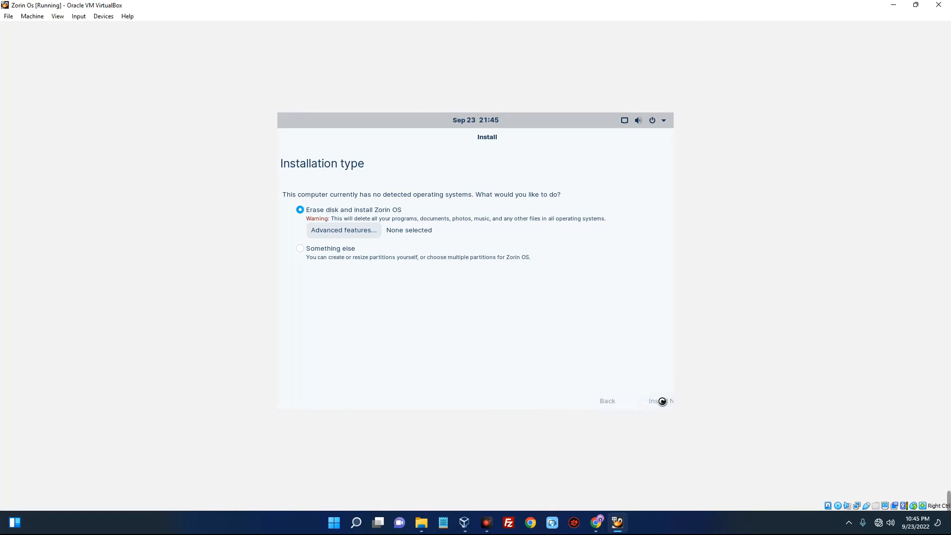
click(658, 401)
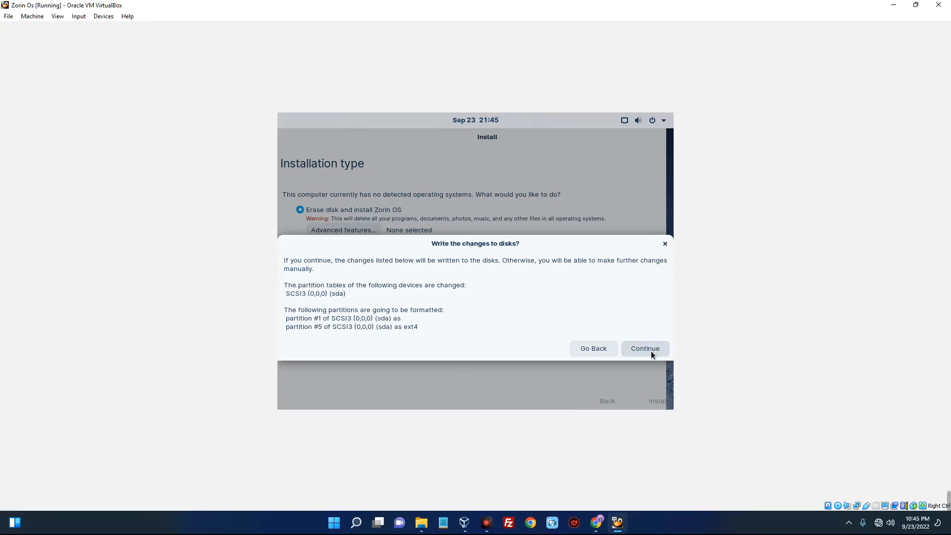
click(644, 348)
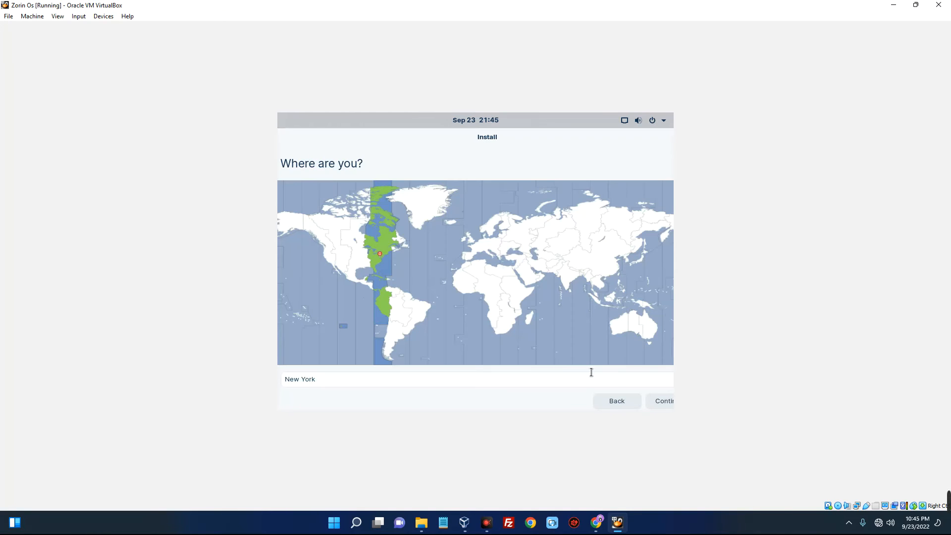
click(664, 402)
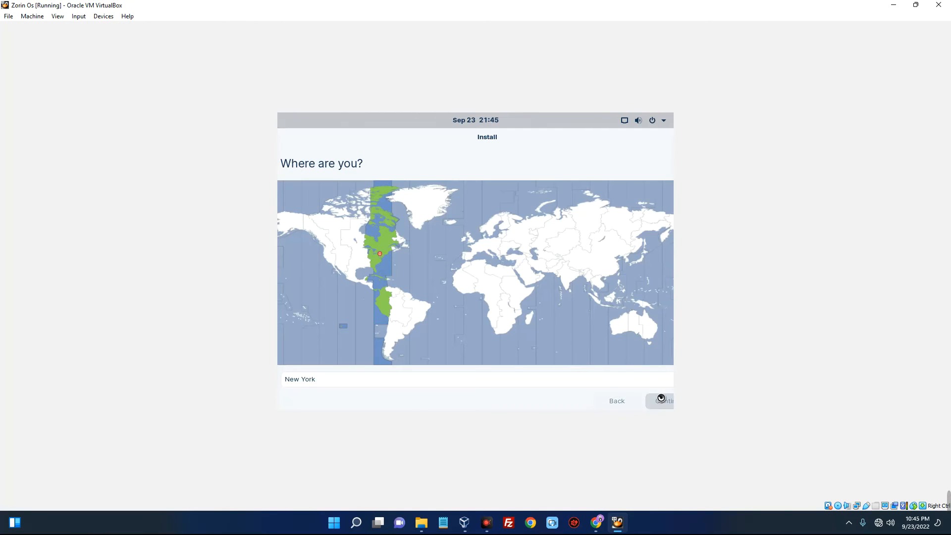
click(663, 400)
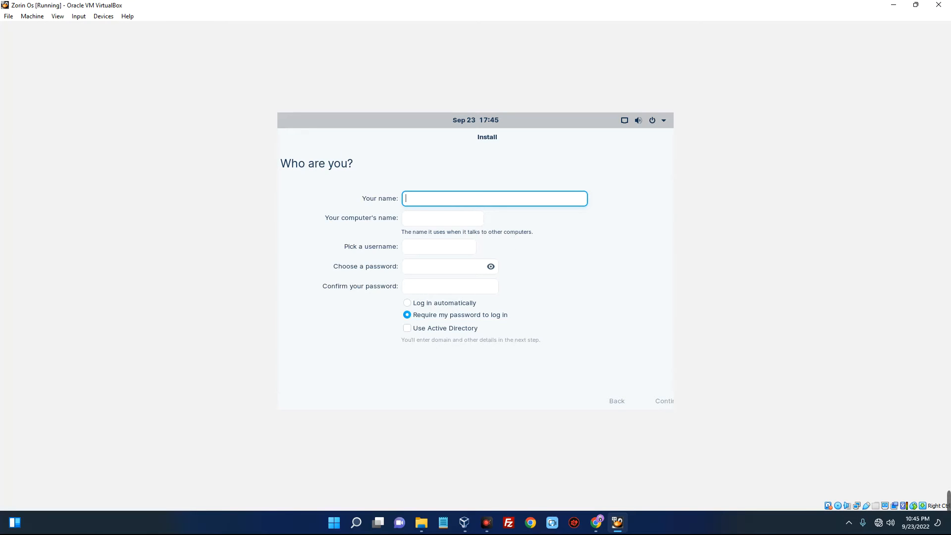
text(Everything Tech)
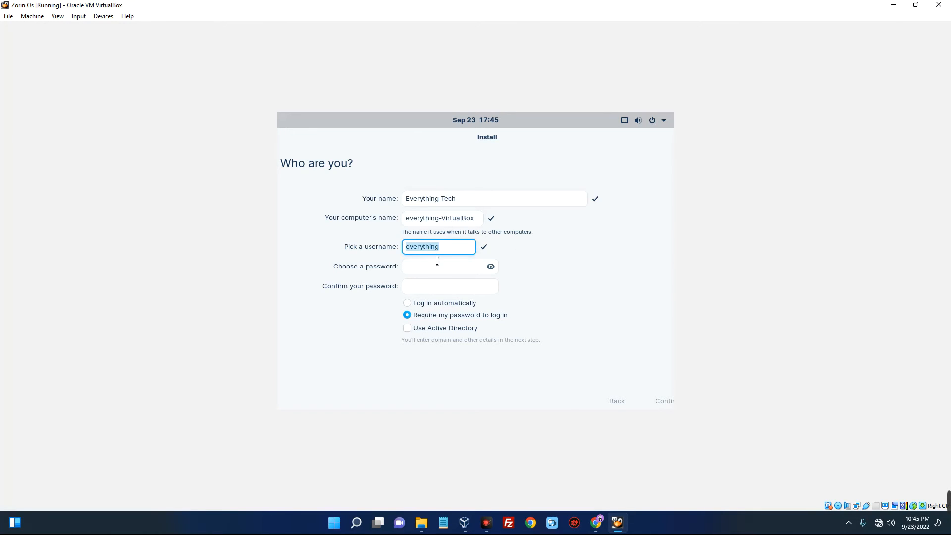
click(449, 266)
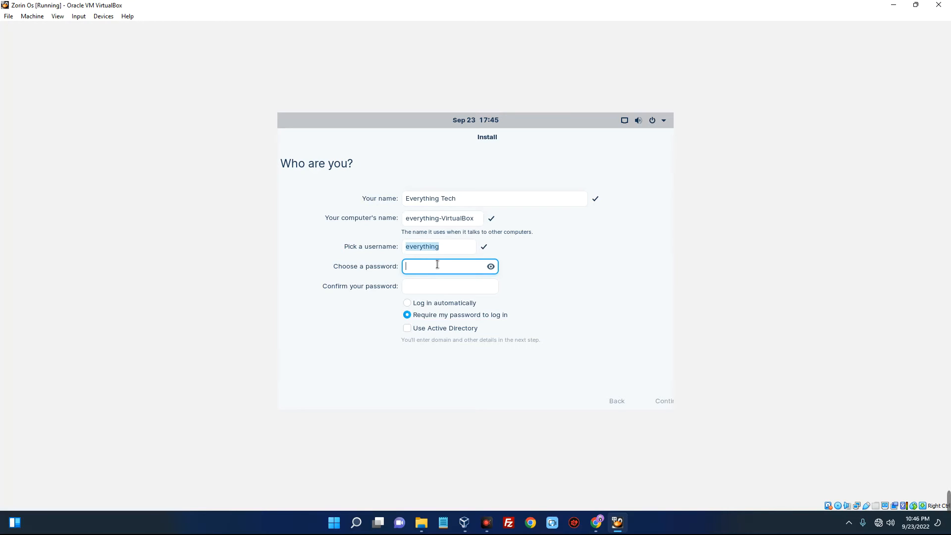
text(password)
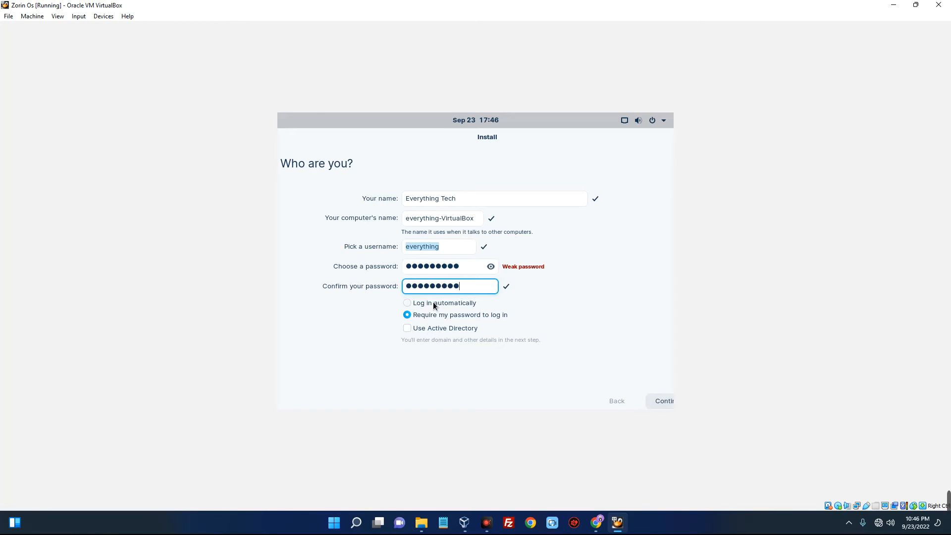
mouse_move(621, 381)
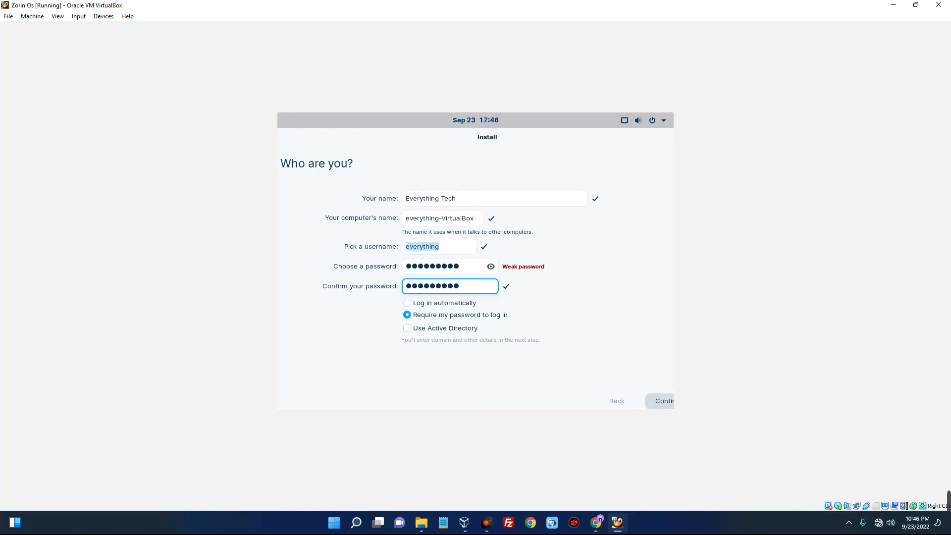
click(664, 401)
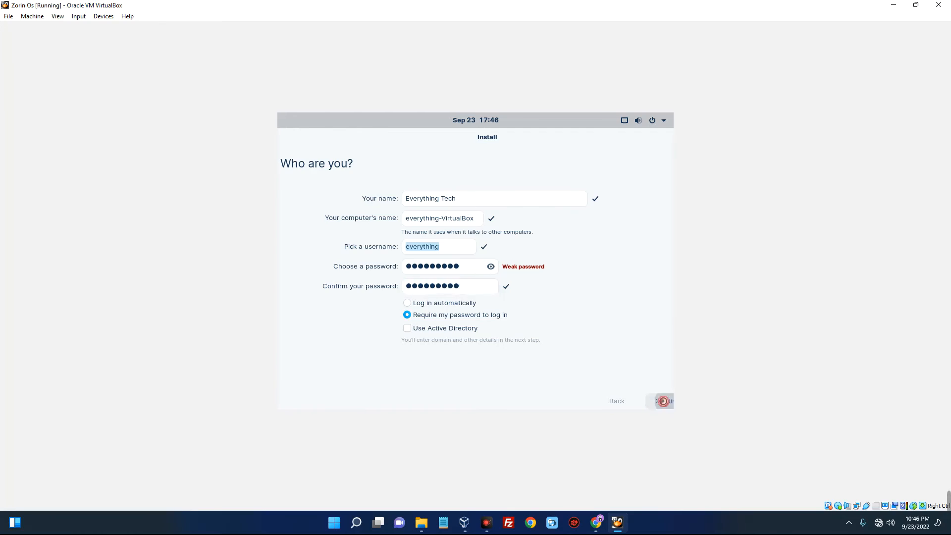
click(663, 401)
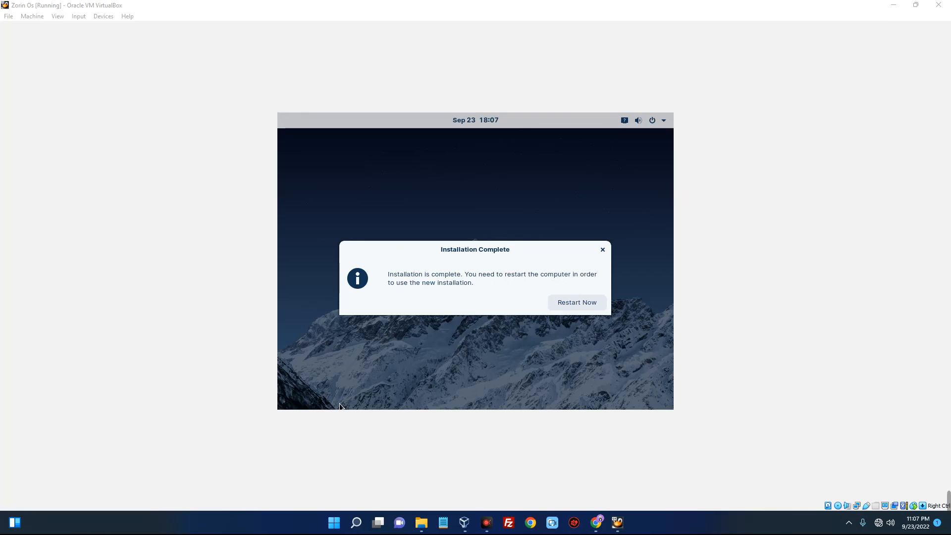
mouse_move(331, 475)
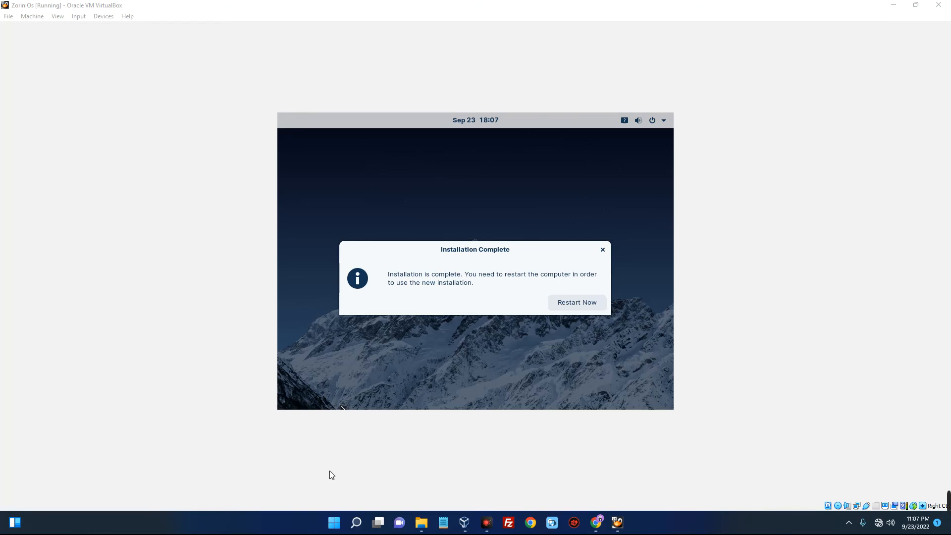
mouse_move(556, 347)
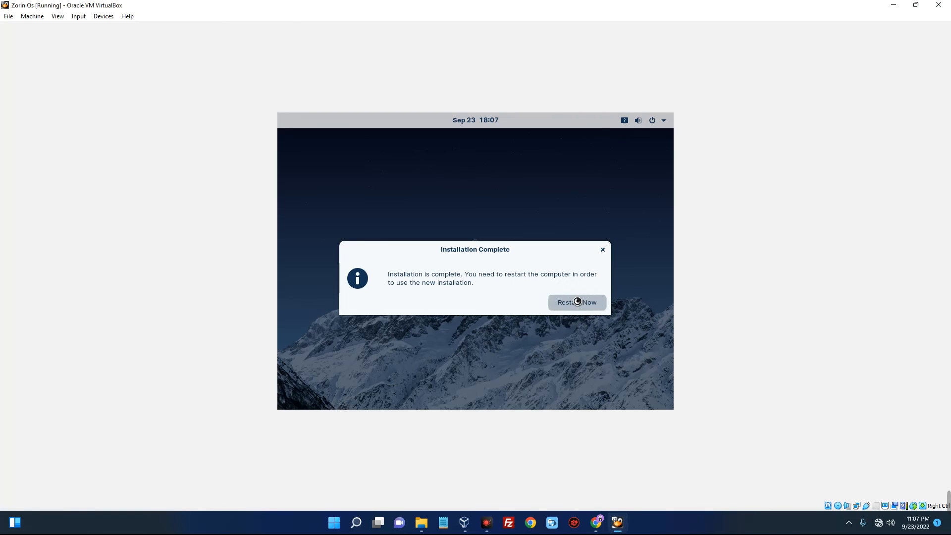
click(576, 302)
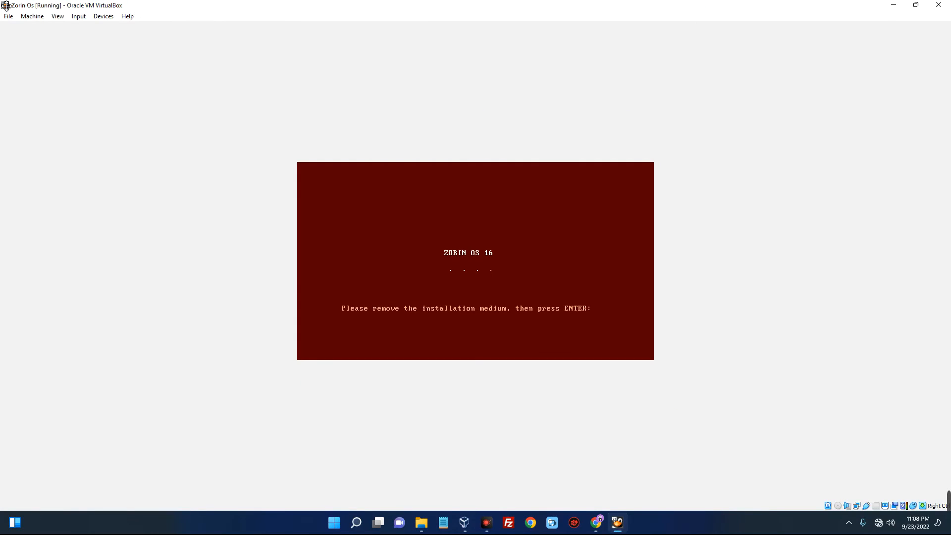
key(Return)
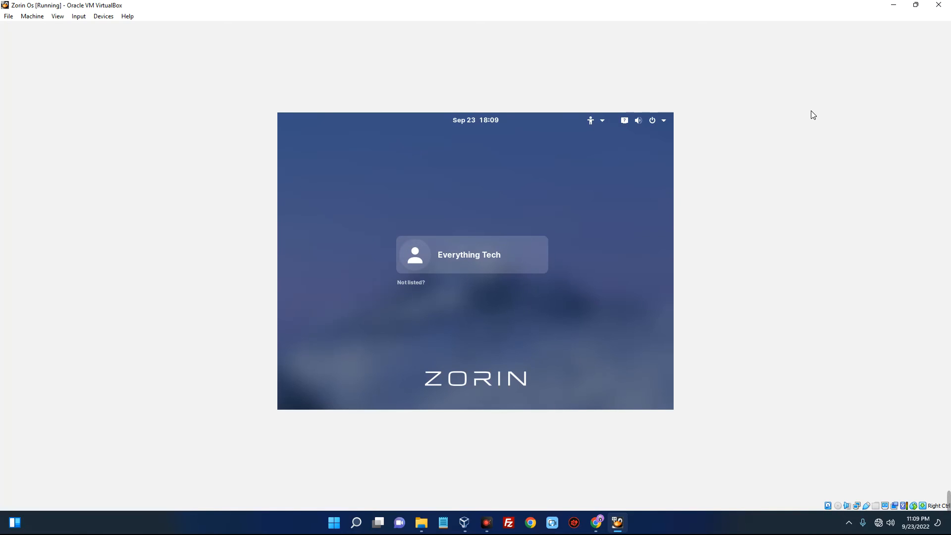
mouse_move(556, 235)
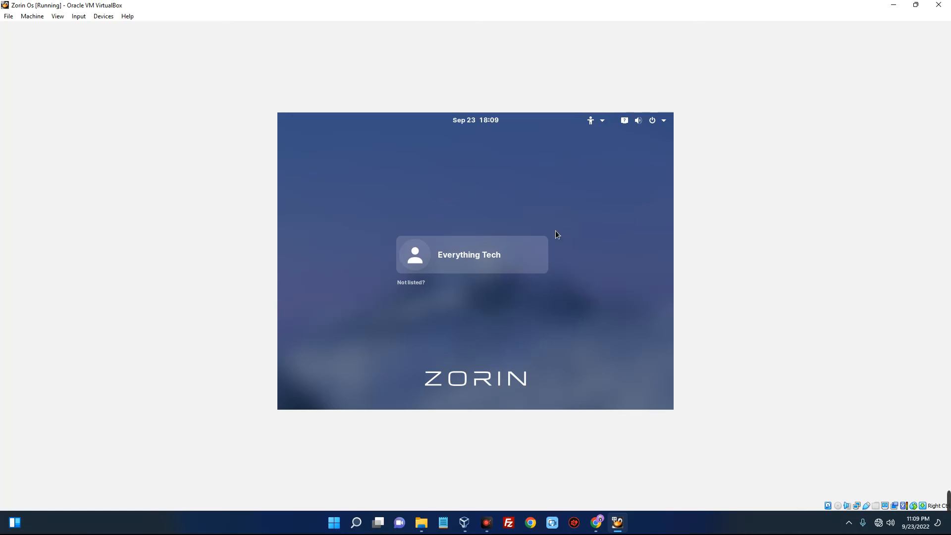
click(468, 255)
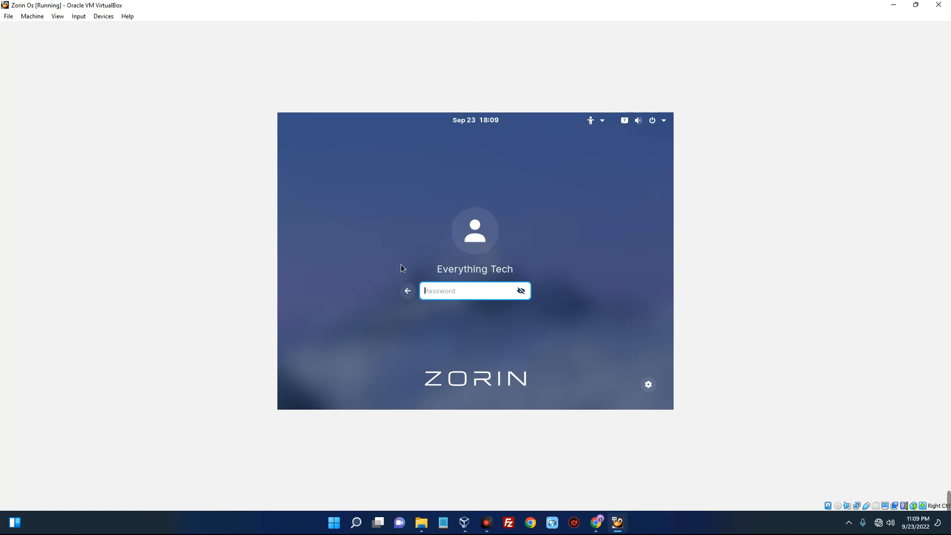
text(password)
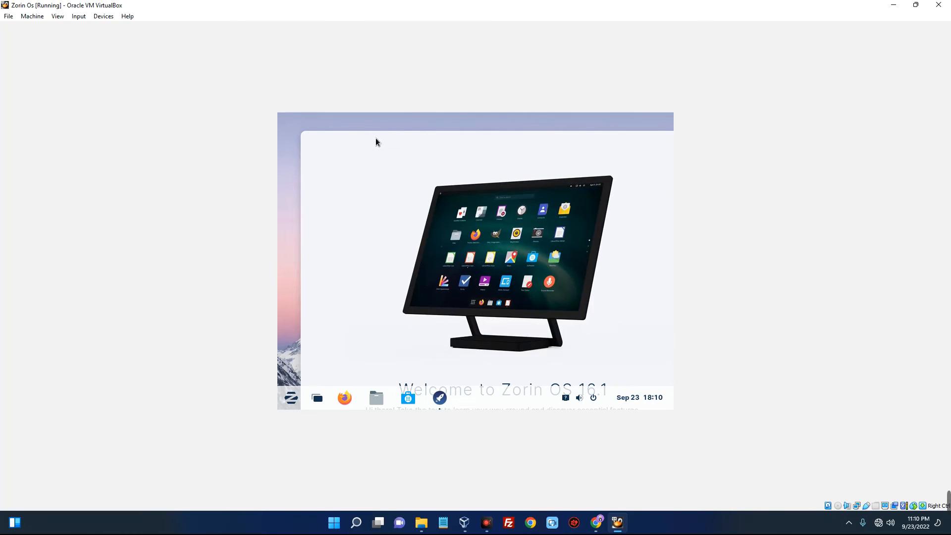
mouse_move(312, 136)
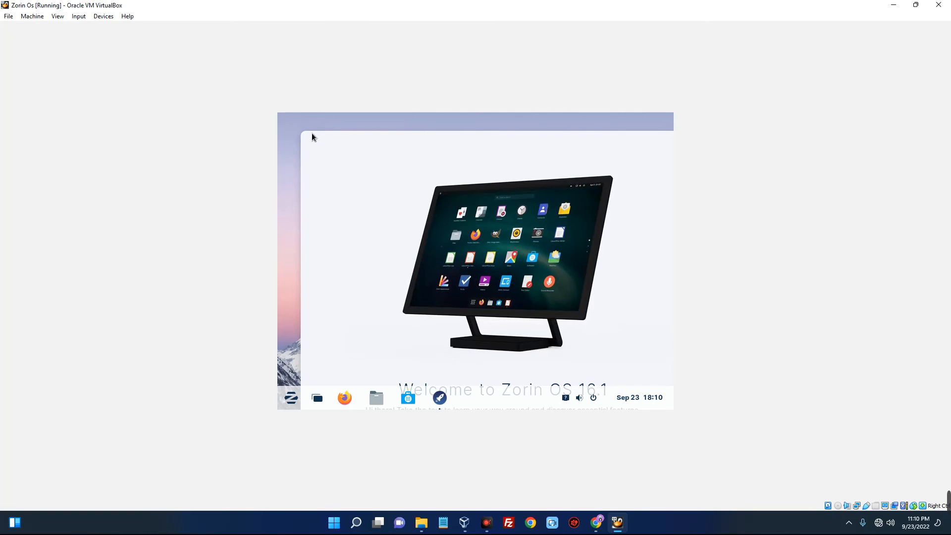
mouse_move(358, 125)
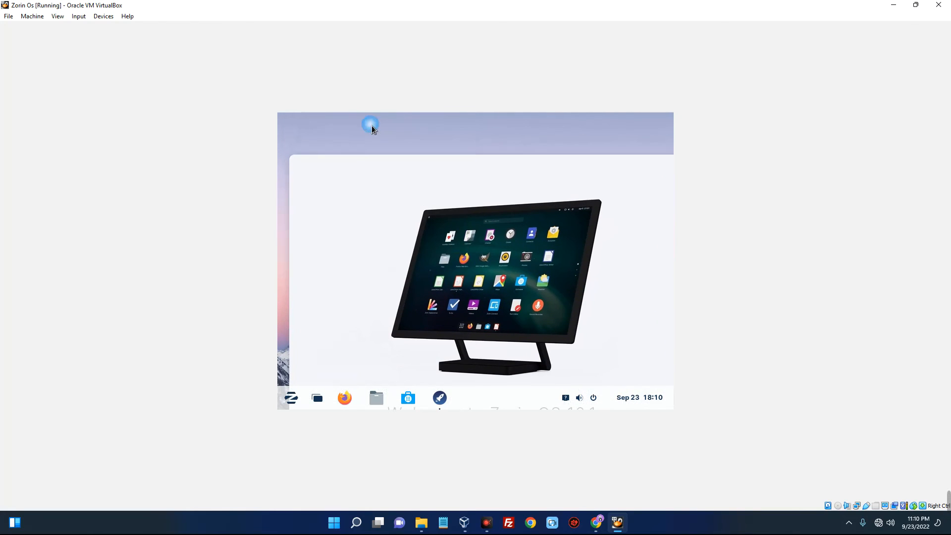
Step: Set the Zorin display resolution to 1920 × 1200 (16:10), apply it and keep the changes
right_click(371, 126)
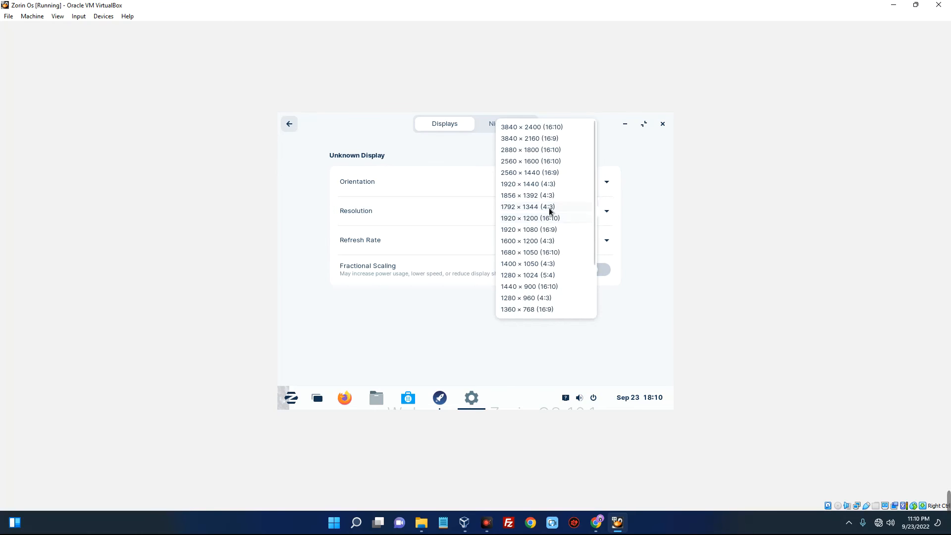
mouse_move(550, 163)
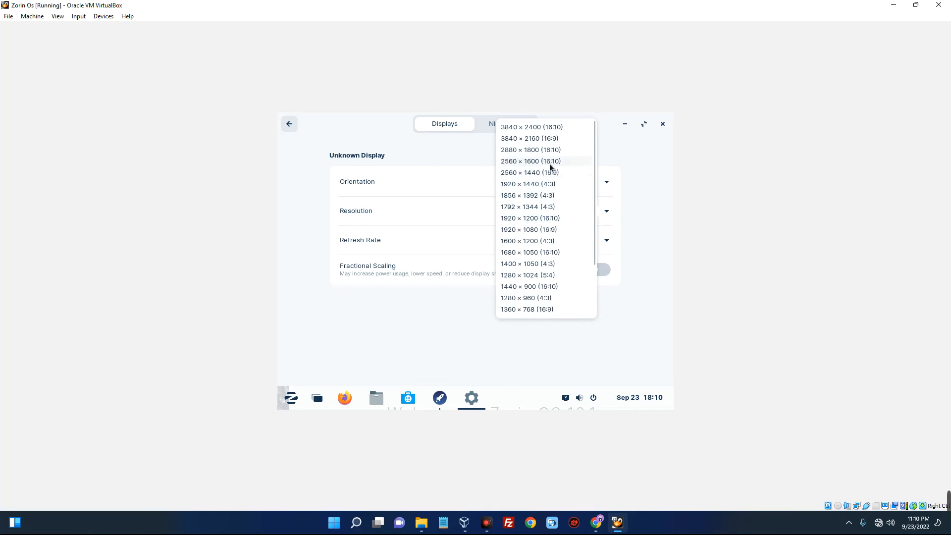
mouse_move(561, 243)
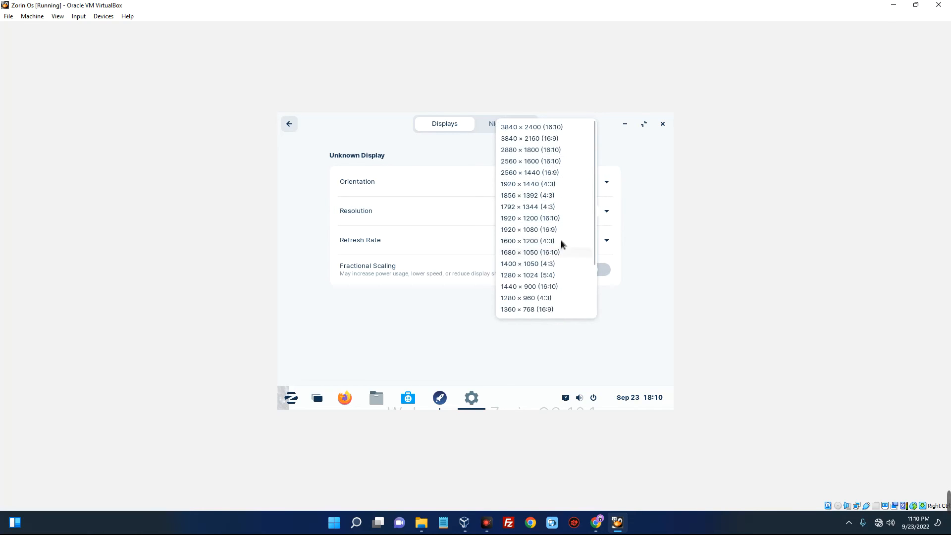
click(529, 218)
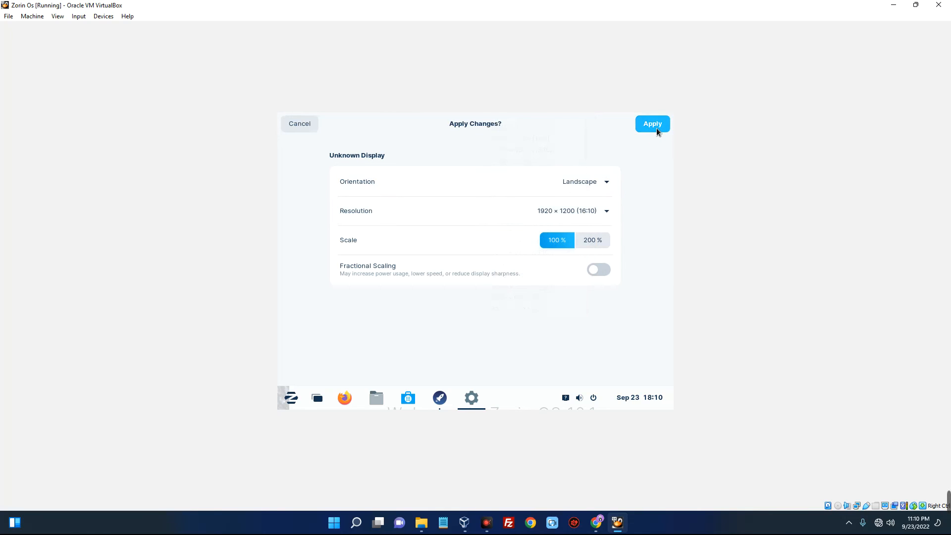
click(652, 123)
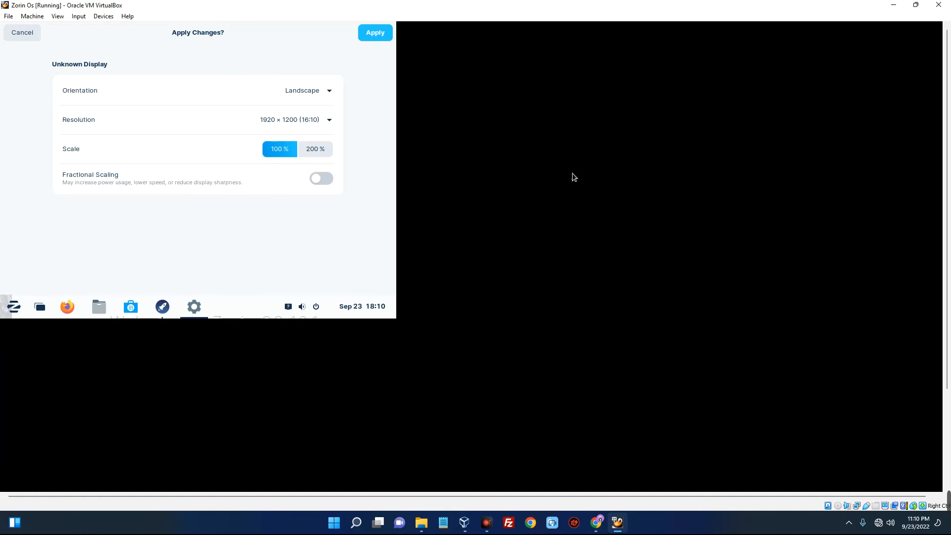
click(375, 32)
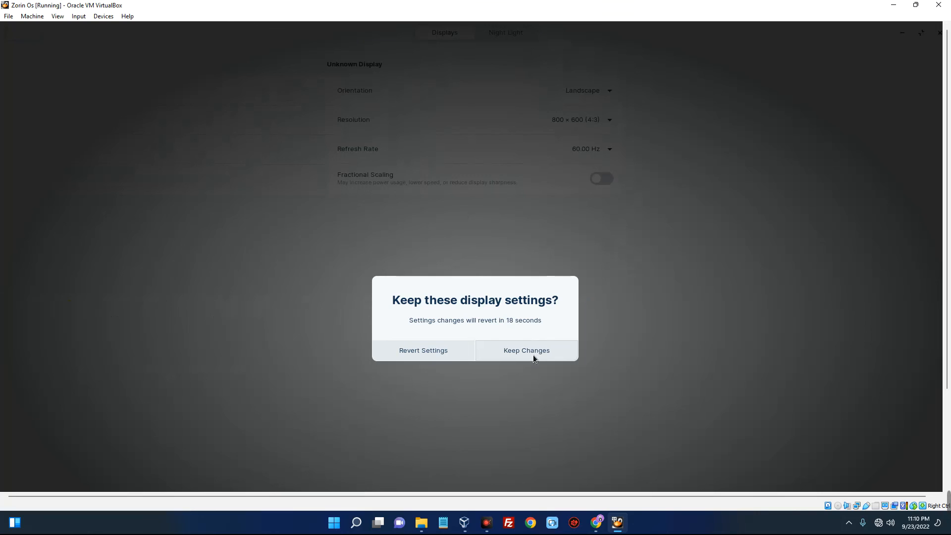
click(526, 350)
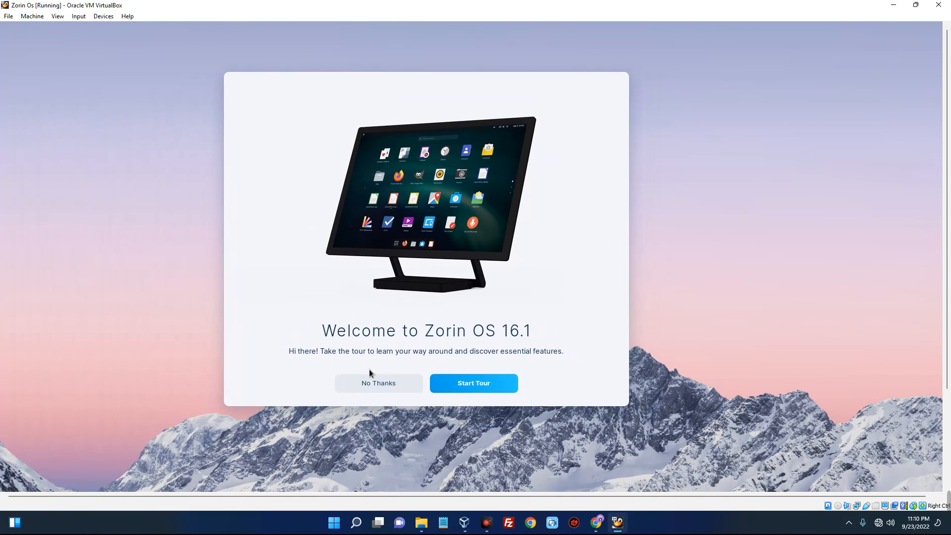
Step: Choose No Thanks on the welcome tour, then start and cancel a New Folder on the desktop
click(377, 383)
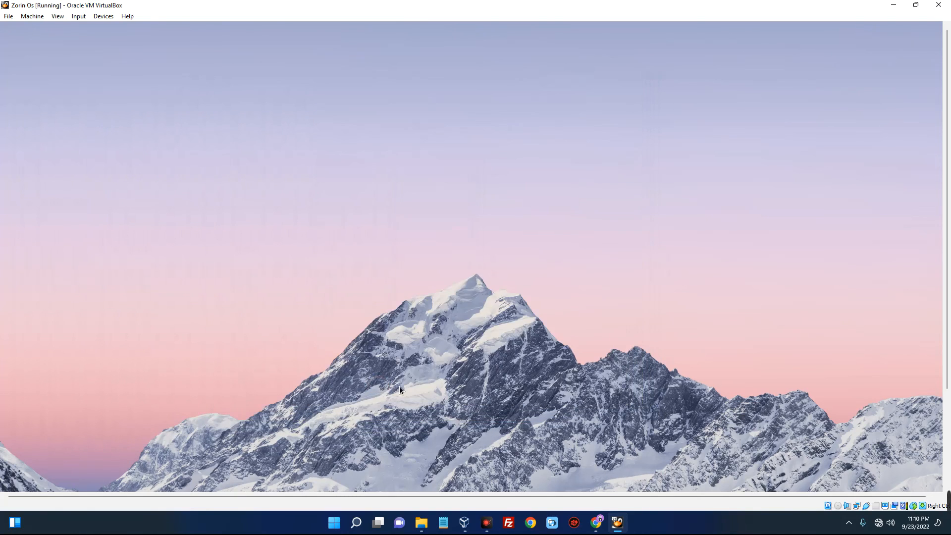
mouse_move(226, 490)
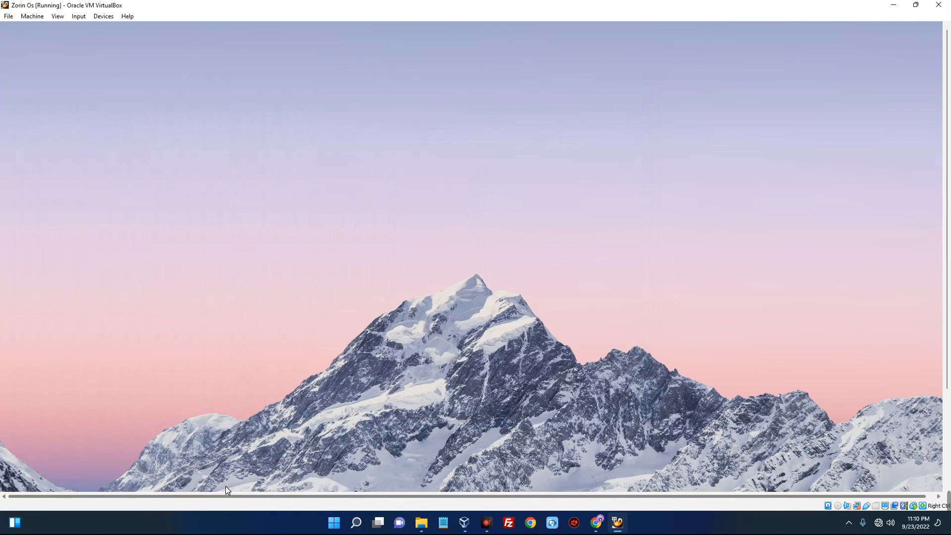
mouse_move(233, 205)
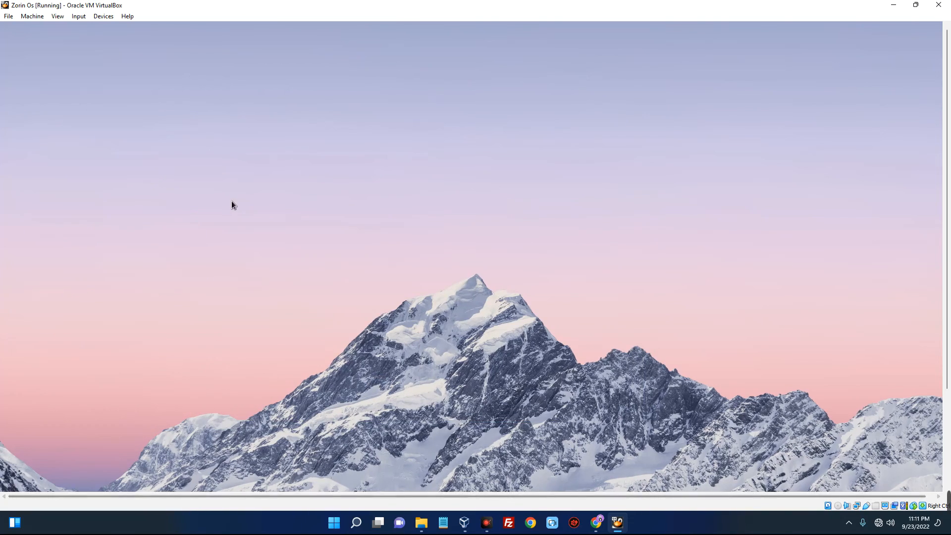
right_click(232, 206)
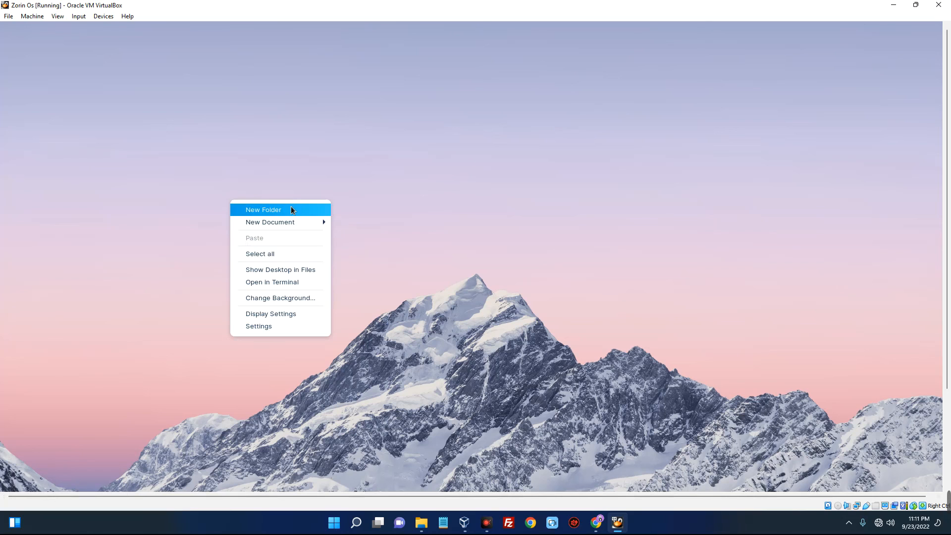
click(263, 210)
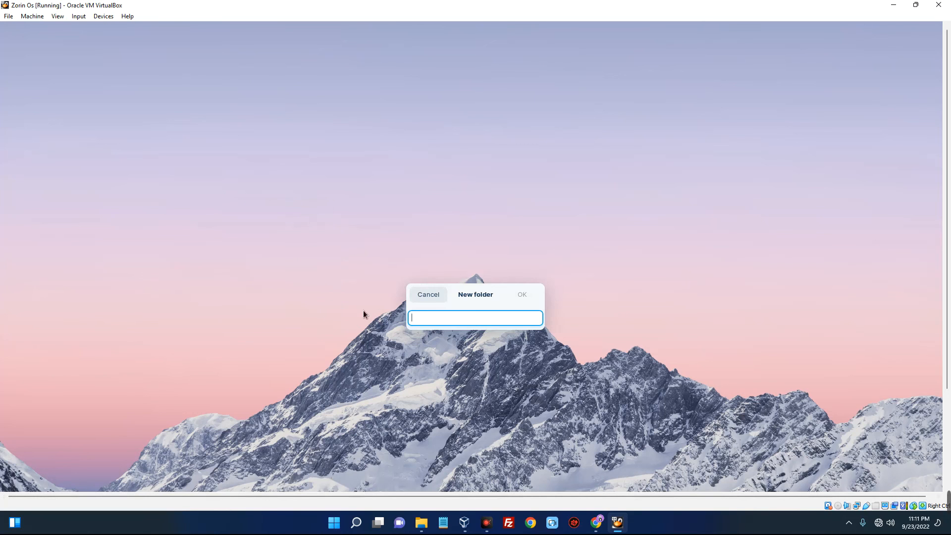
click(428, 294)
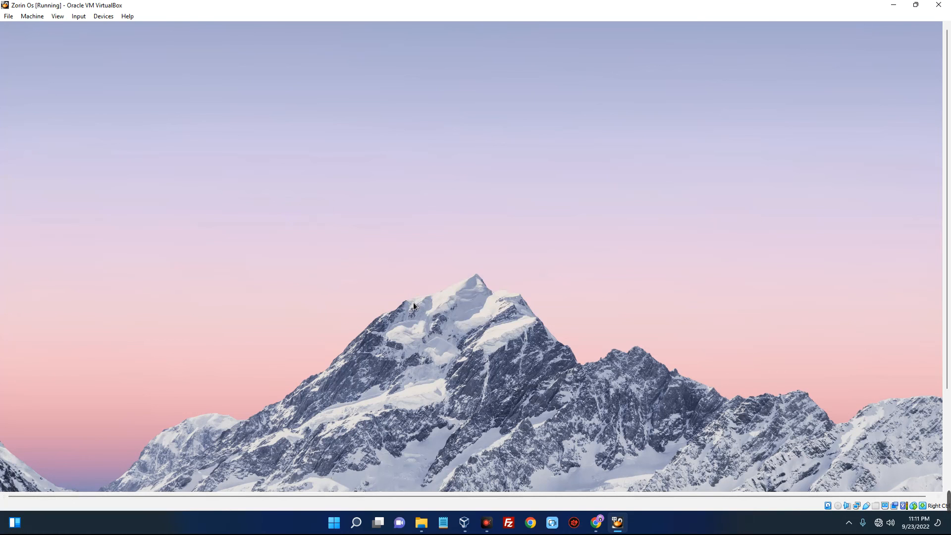